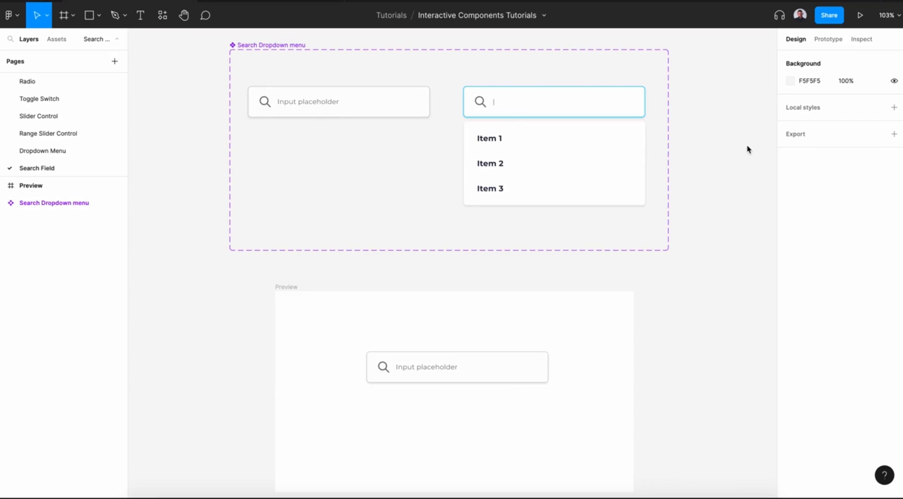
pyautogui.moveTo(740, 150)
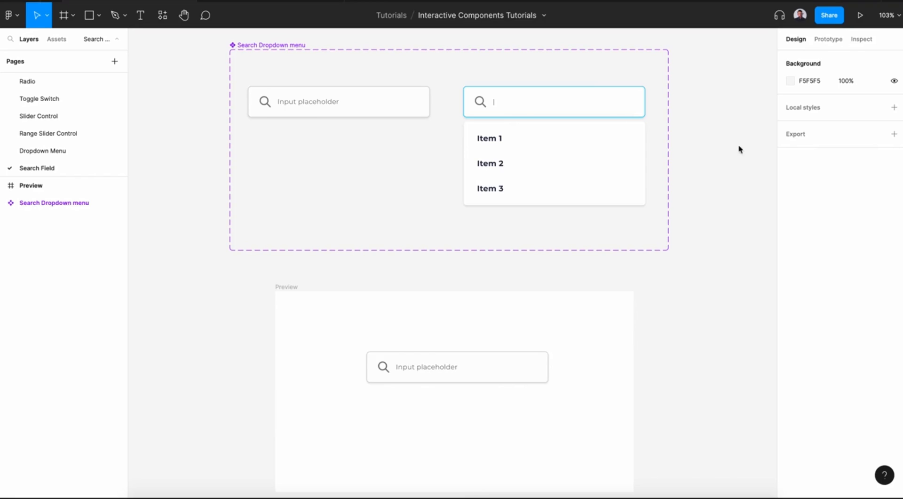
pyautogui.moveTo(321, 167)
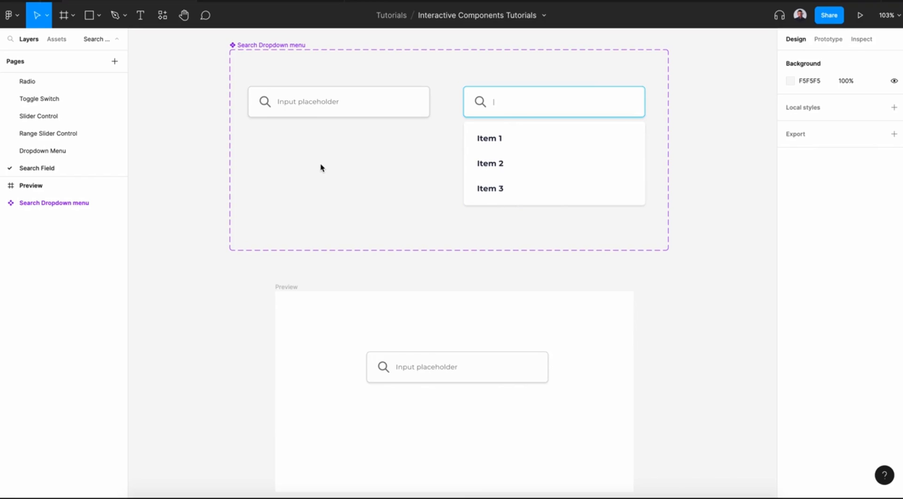
pyautogui.moveTo(370, 144)
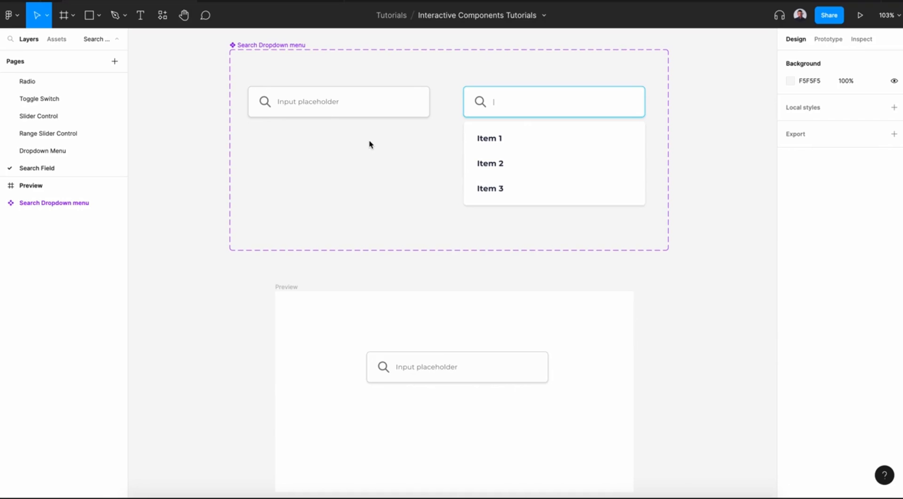
# Step: Select the Profile, Enabled variant and reveal its prototype connection arrows
pyautogui.click(339, 101)
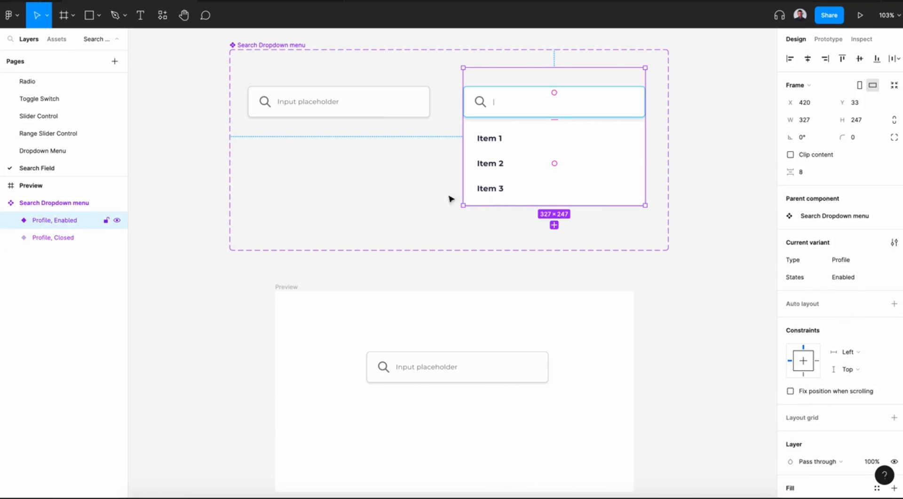
pyautogui.click(828, 38)
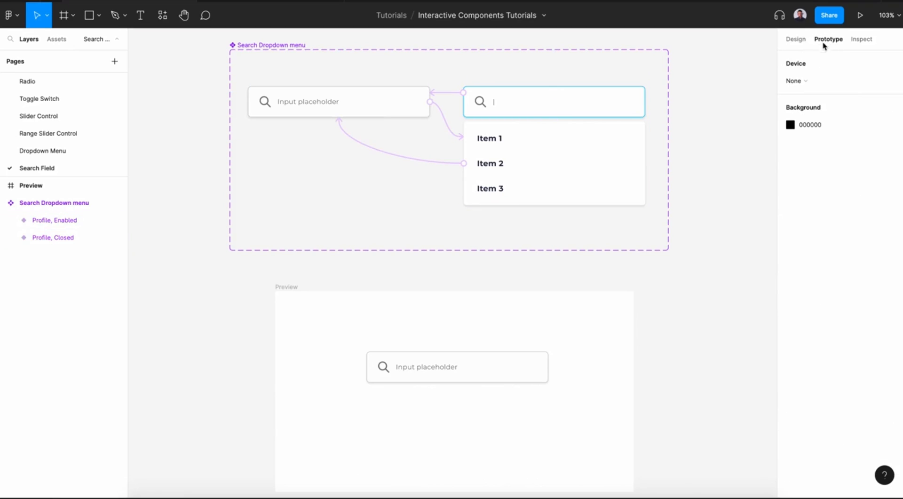
pyautogui.moveTo(438, 201)
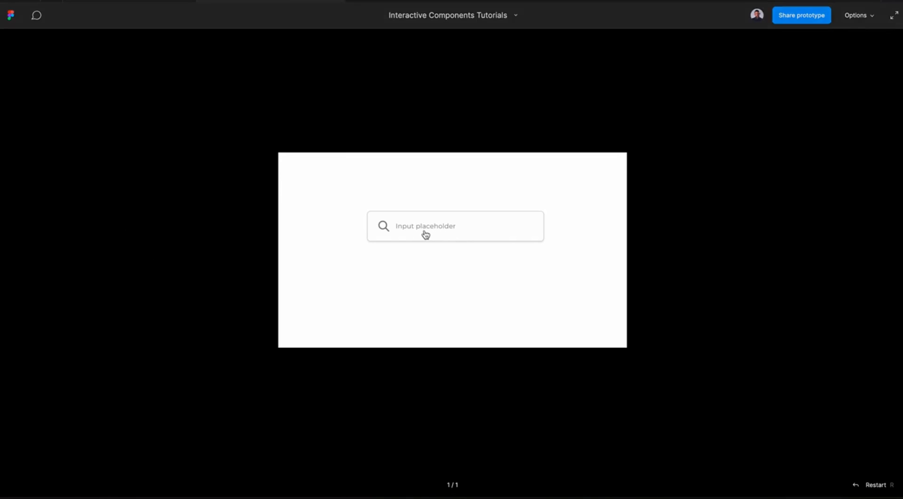
# Step: In the running prototype, open the search field's Item 1–3 dropdown
pyautogui.click(455, 226)
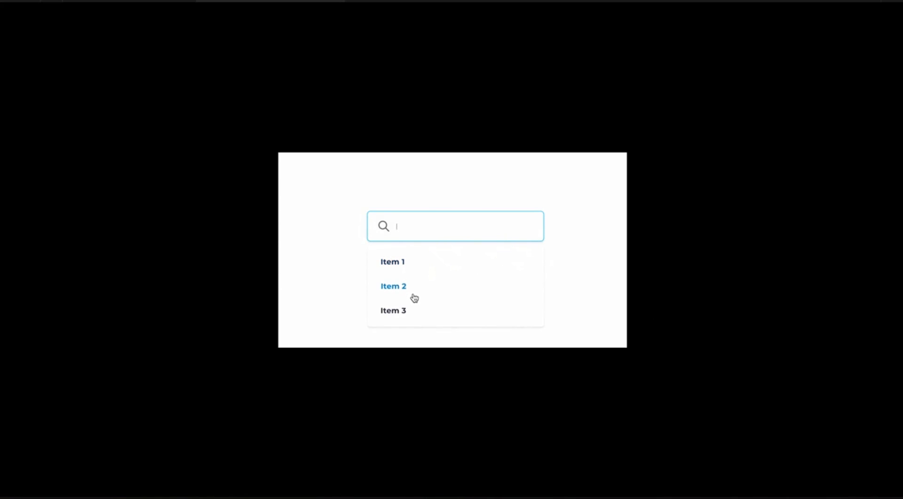
pyautogui.moveTo(462, 230)
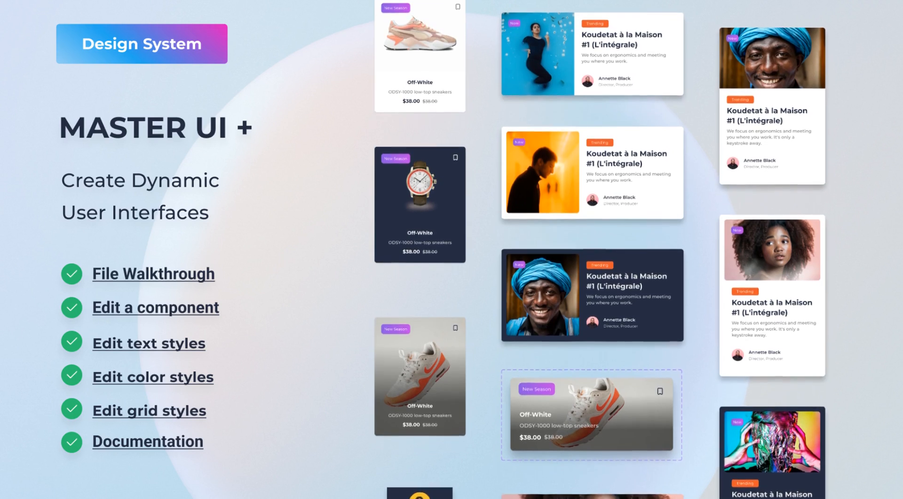
# Step: Create a new draft design file named 'Search field'
pyautogui.scroll(-3)
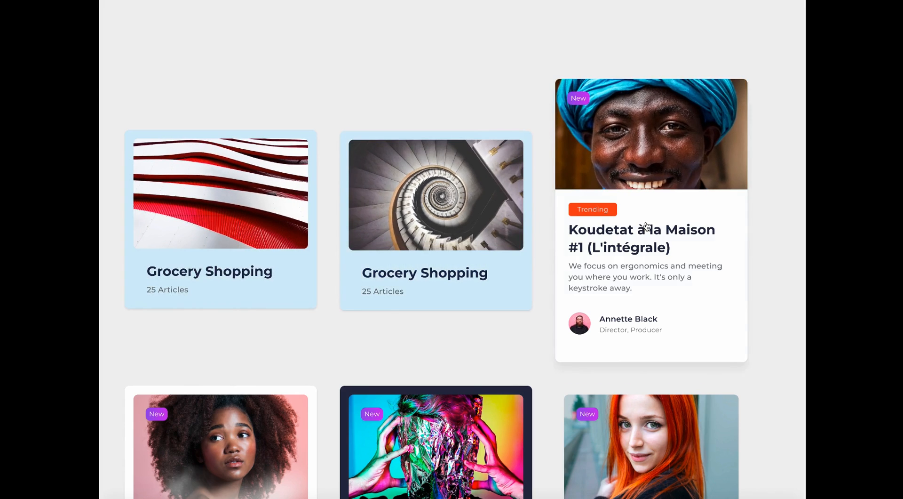
pyautogui.scroll(-3)
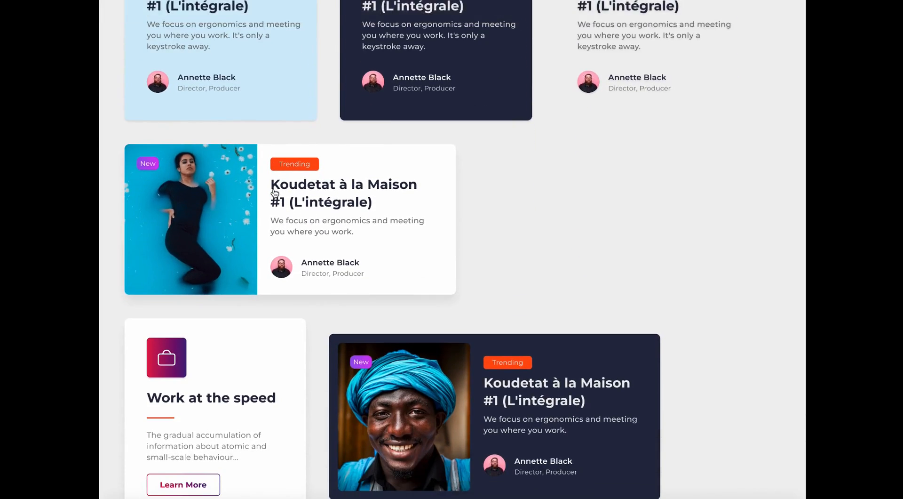
pyautogui.scroll(-3)
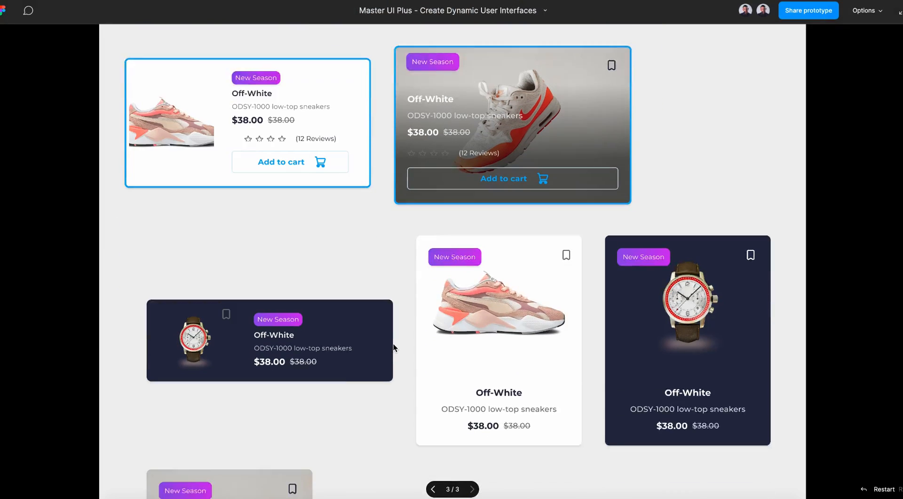
pyautogui.scroll(-3)
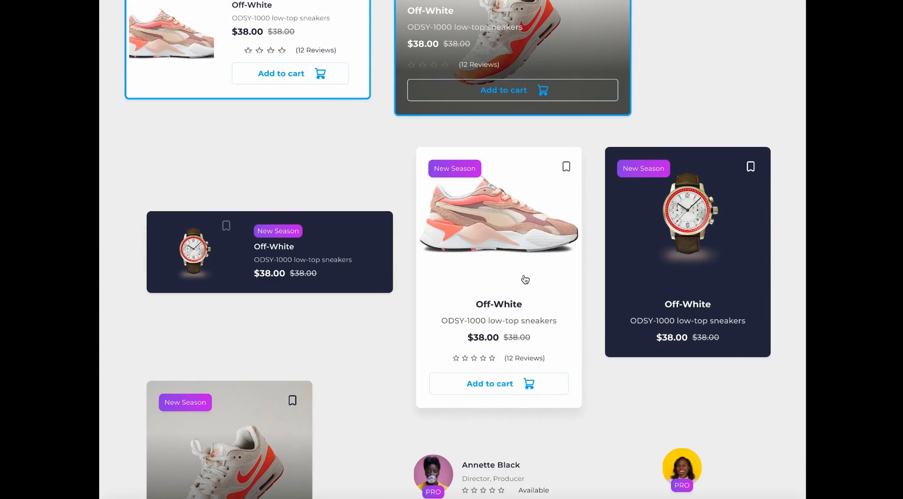
pyautogui.scroll(-3)
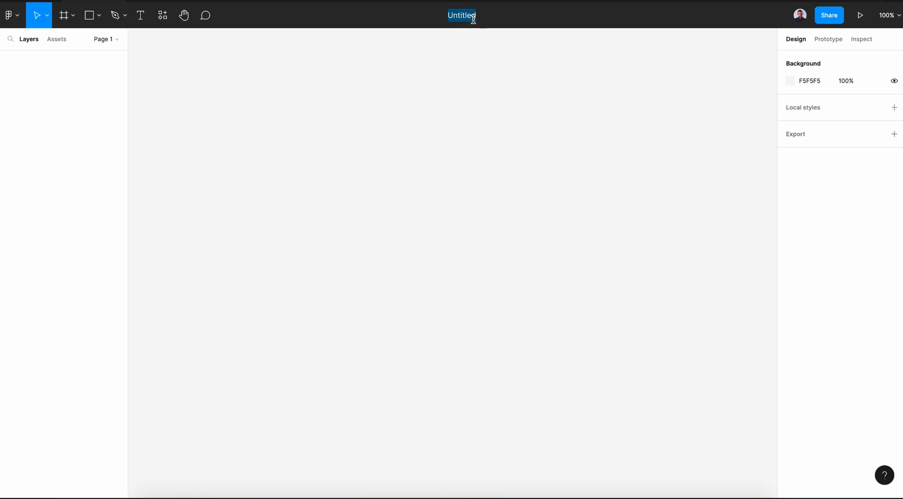
pyautogui.write('Search field')
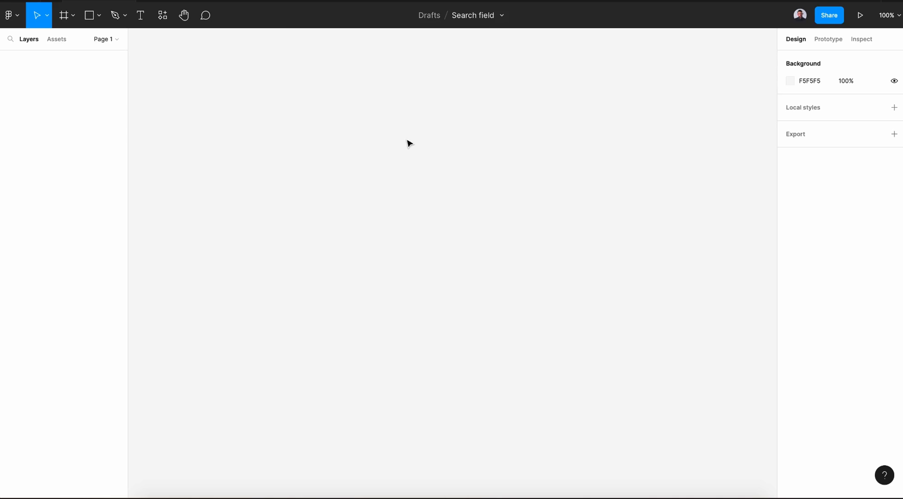
pyautogui.click(64, 15)
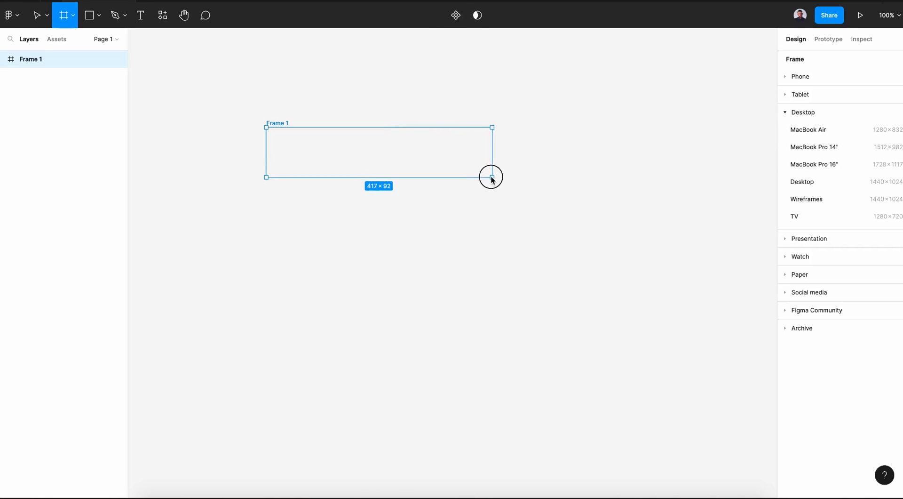
# Step: Draw a frame and size it to 350×56 with an 8-pixel corner radius
pyautogui.moveTo(491, 177); pyautogui.dragTo(467, 172)
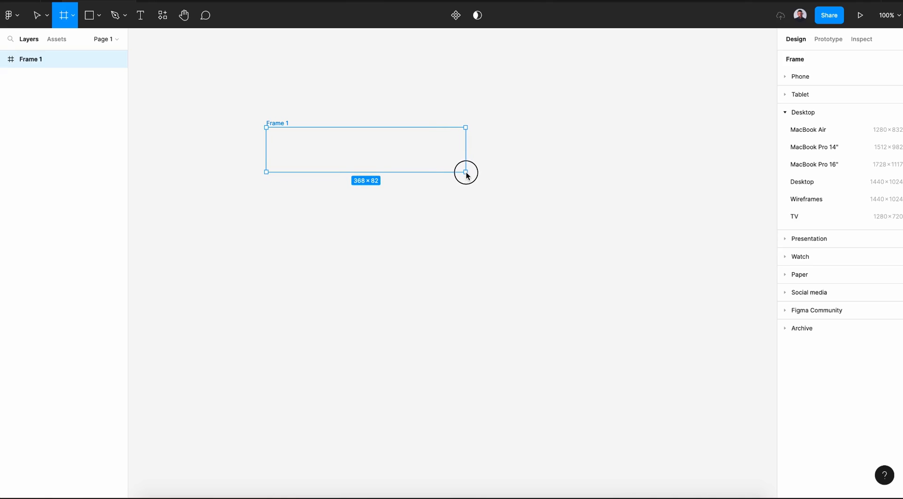
pyautogui.moveTo(465, 171); pyautogui.dragTo(457, 164)
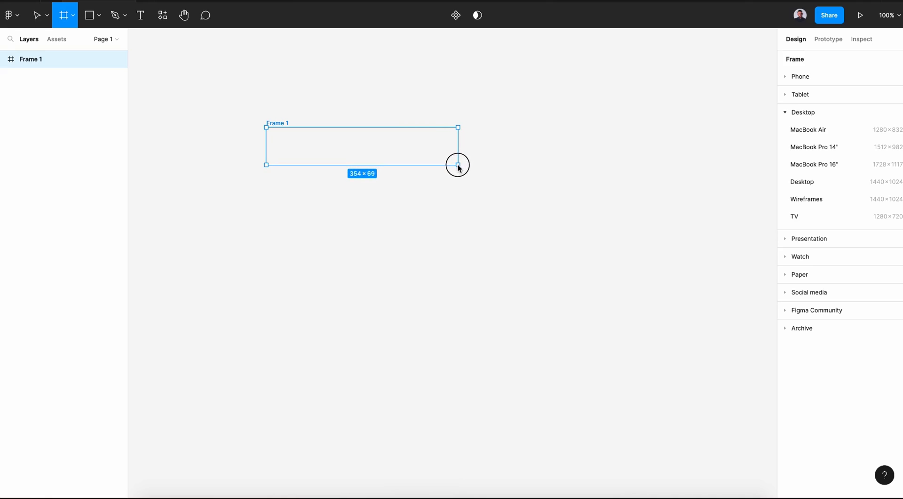
pyautogui.moveTo(456, 164); pyautogui.dragTo(456, 157)
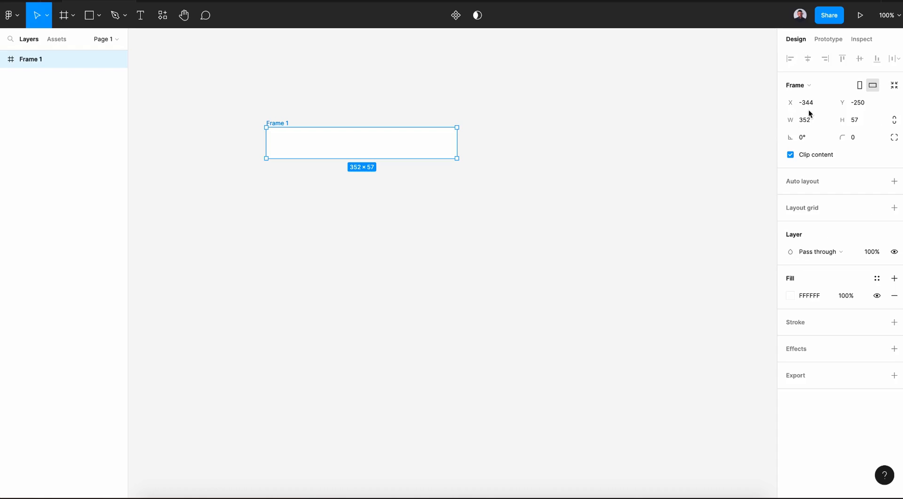
pyautogui.click(805, 120)
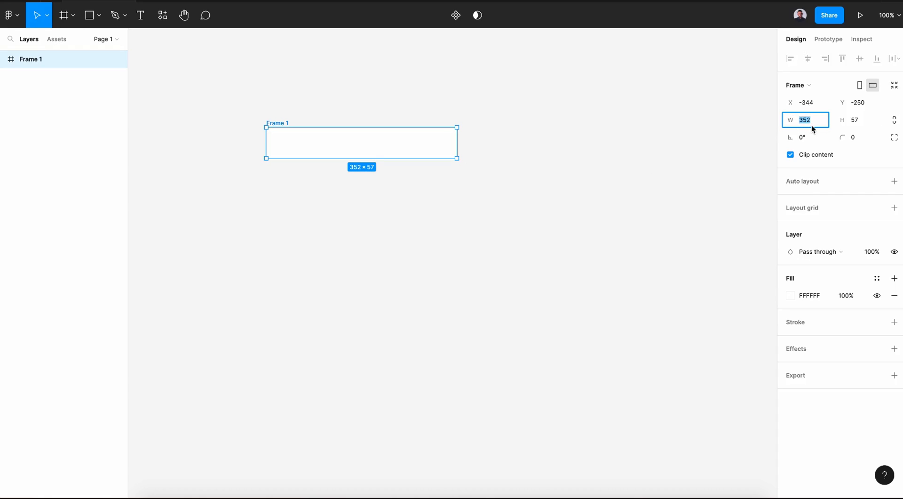
pyautogui.write('350')
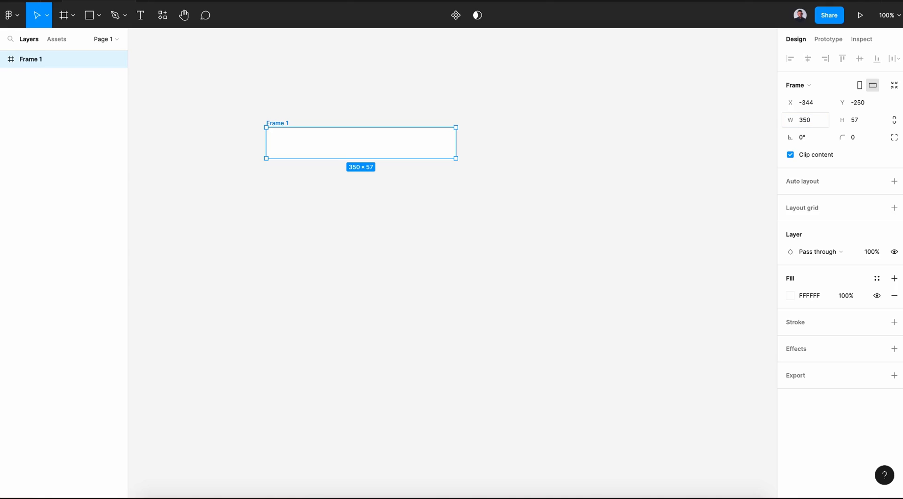
pyautogui.click(858, 120)
pyautogui.write('56')
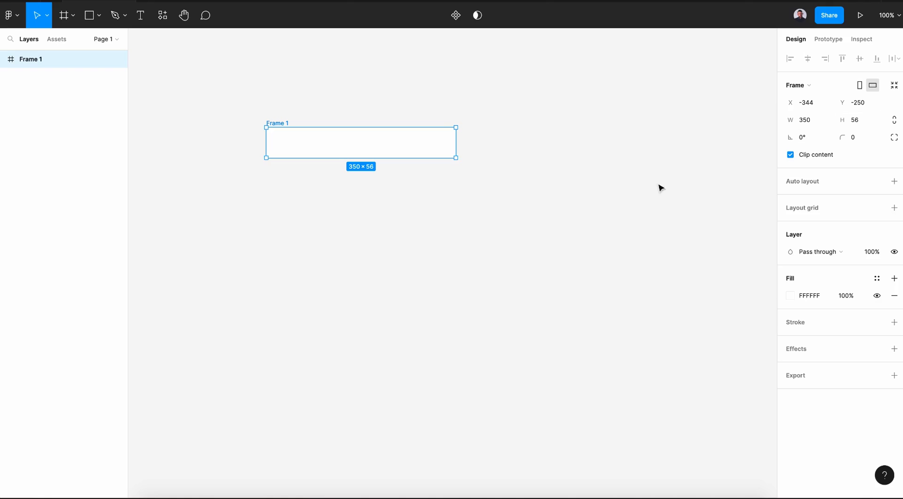
pyautogui.click(857, 137)
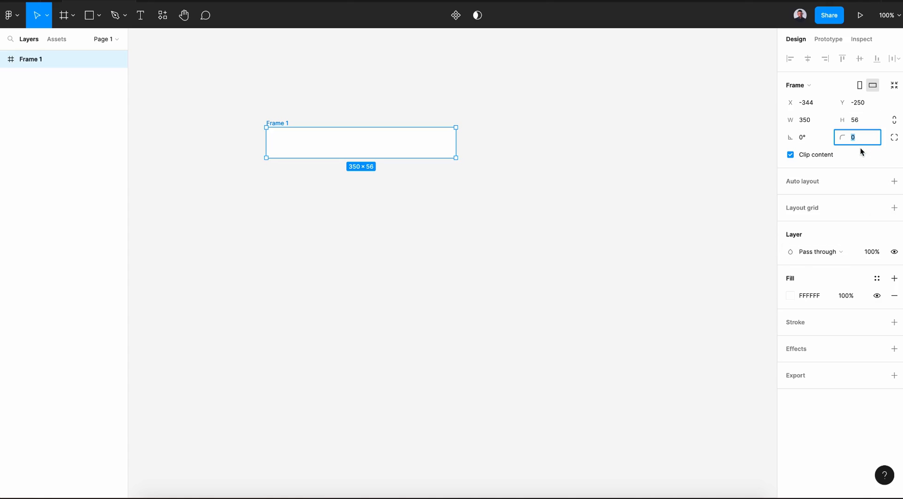
pyautogui.write('8')
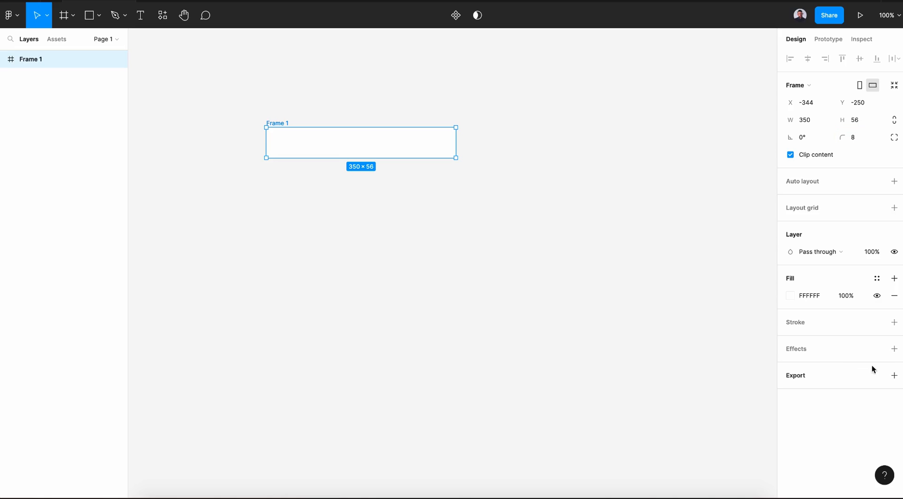
pyautogui.moveTo(890, 358)
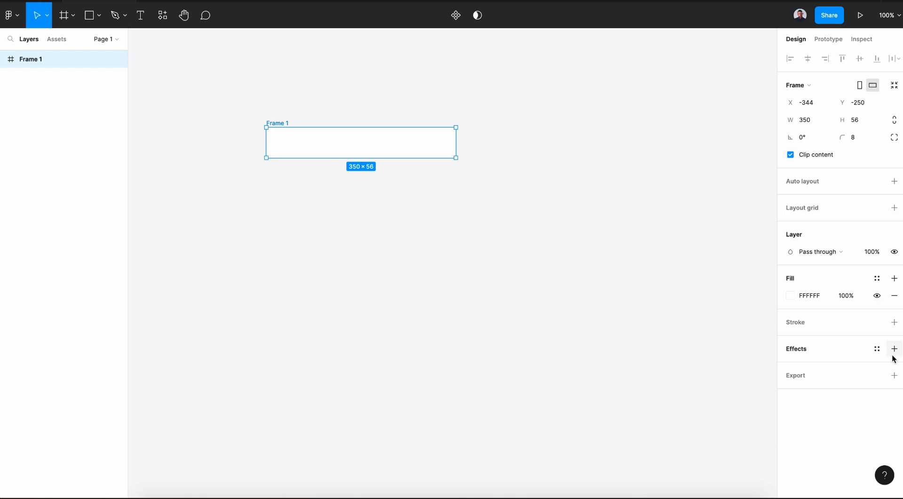
# Step: Add a drop shadow at opacity 7 and a grey D9D9D9 stroke, and rename the frame 'Search Field'
pyautogui.click(895, 348)
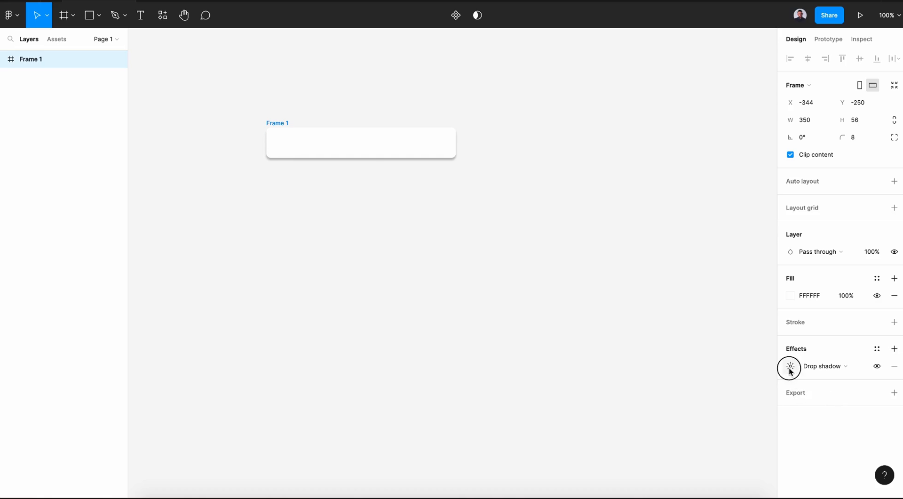
pyautogui.click(789, 365)
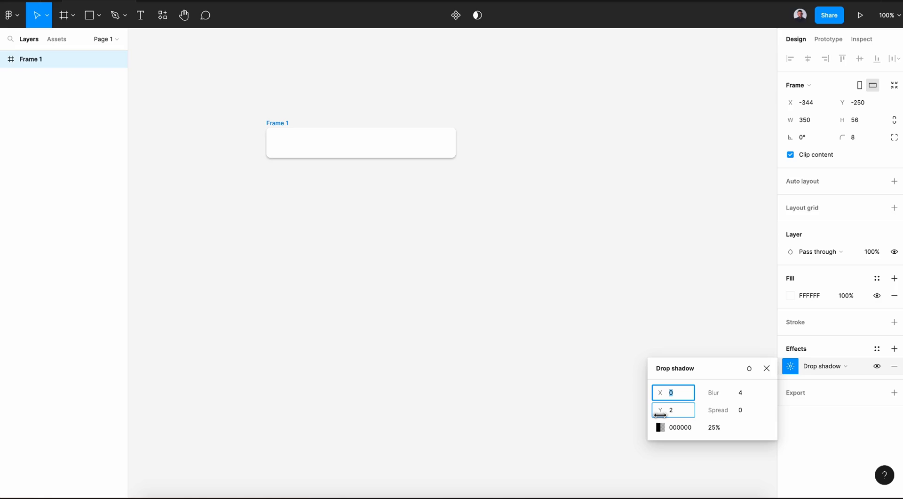
pyautogui.click(714, 427)
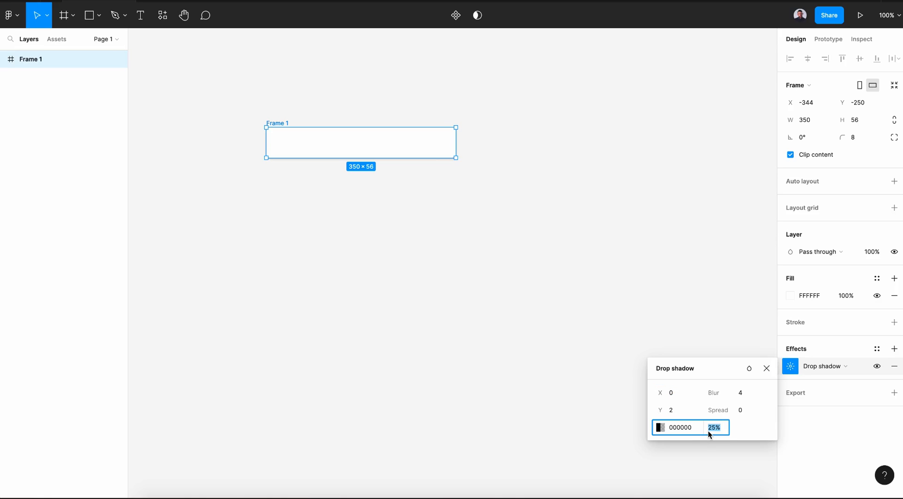
pyautogui.write('7')
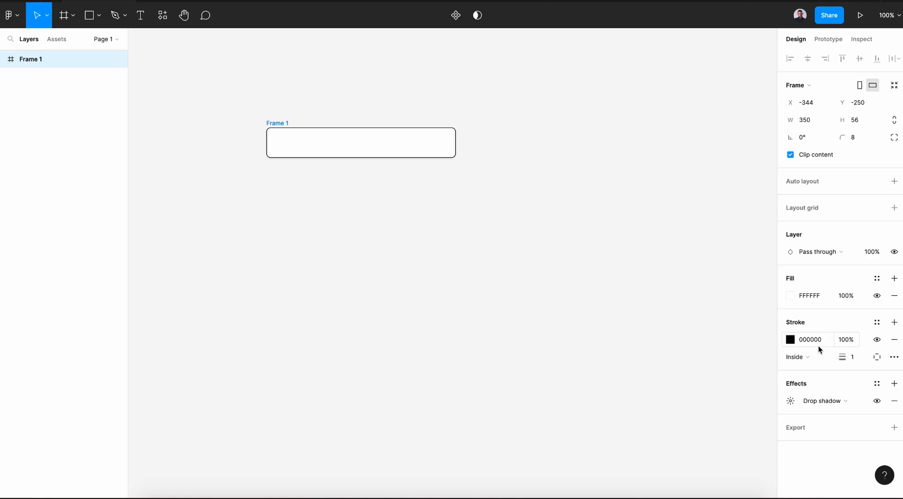
pyautogui.click(791, 339)
pyautogui.write('D9D9D9')
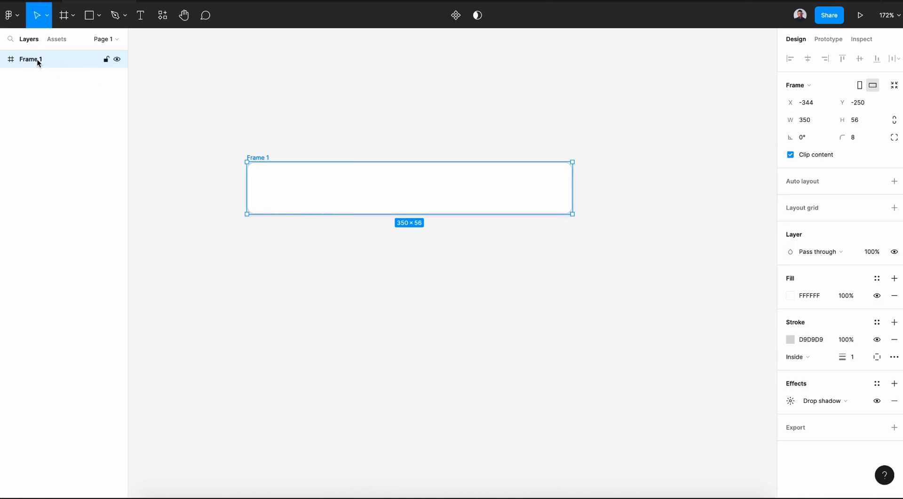
pyautogui.doubleClick(30, 59)
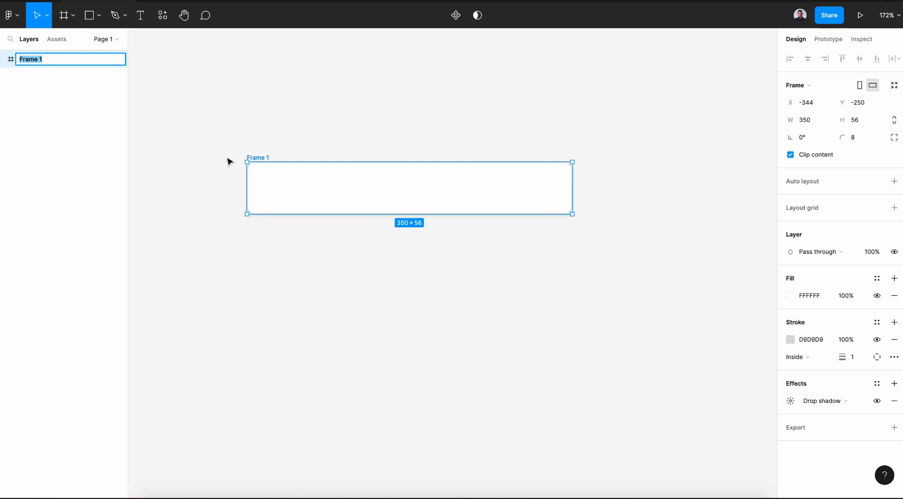
pyautogui.write('Search Field')
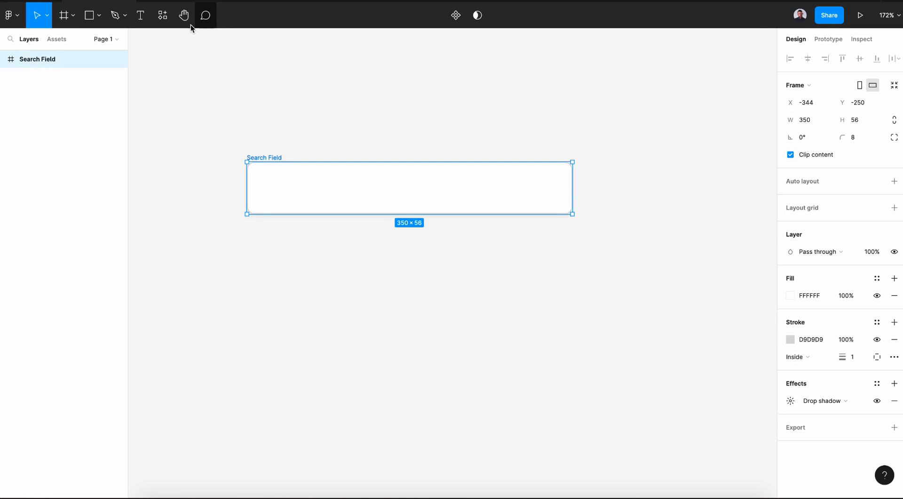
# Step: Launch the Iconify plugin and search for 'search' icons
pyautogui.click(162, 15)
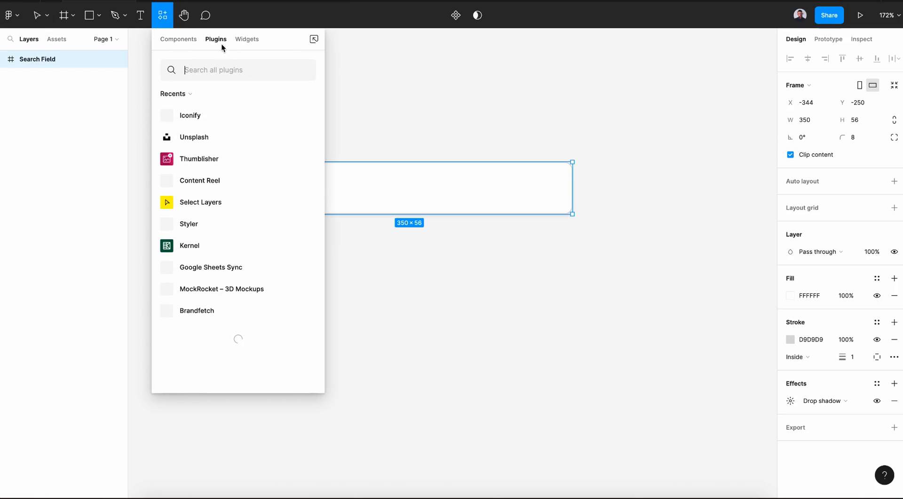
pyautogui.write('iconify')
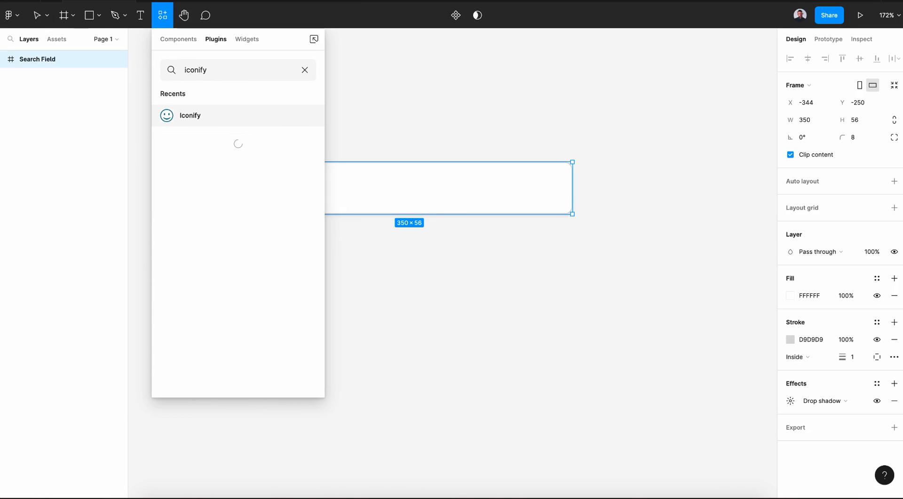
pyautogui.click(190, 115)
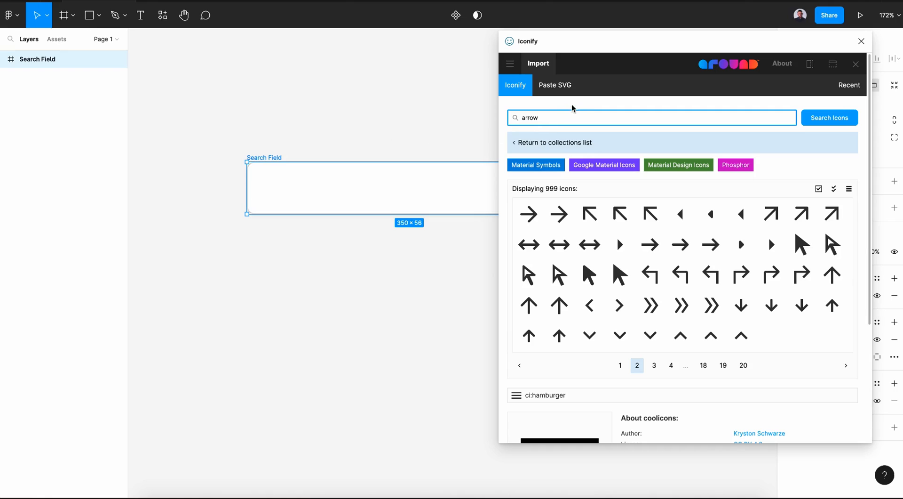
pyautogui.click(555, 118)
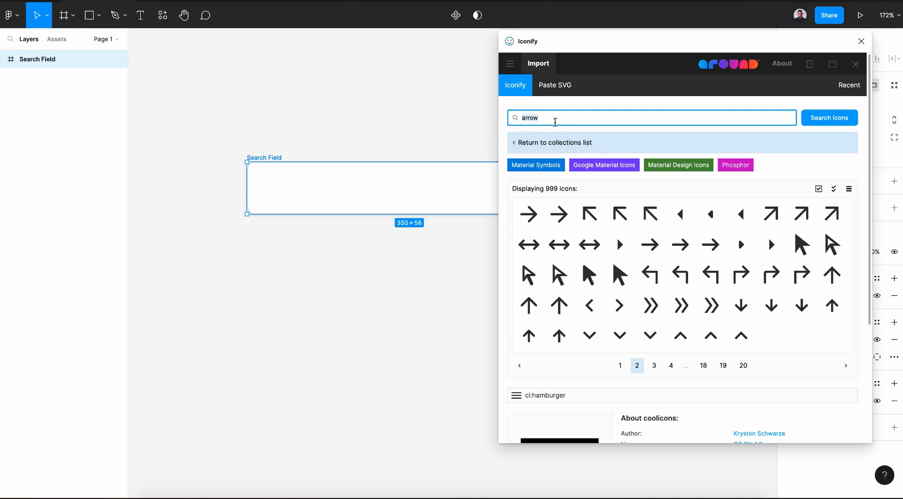
pyautogui.write('search')
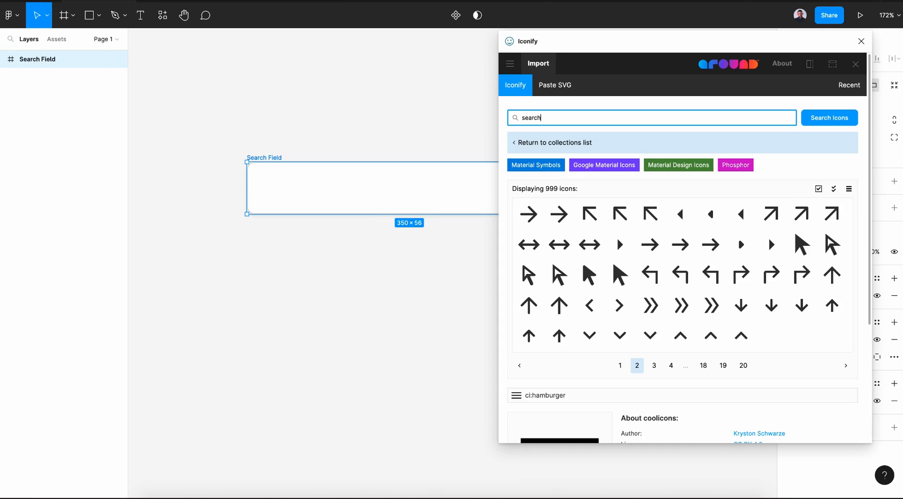
pyautogui.click(735, 165)
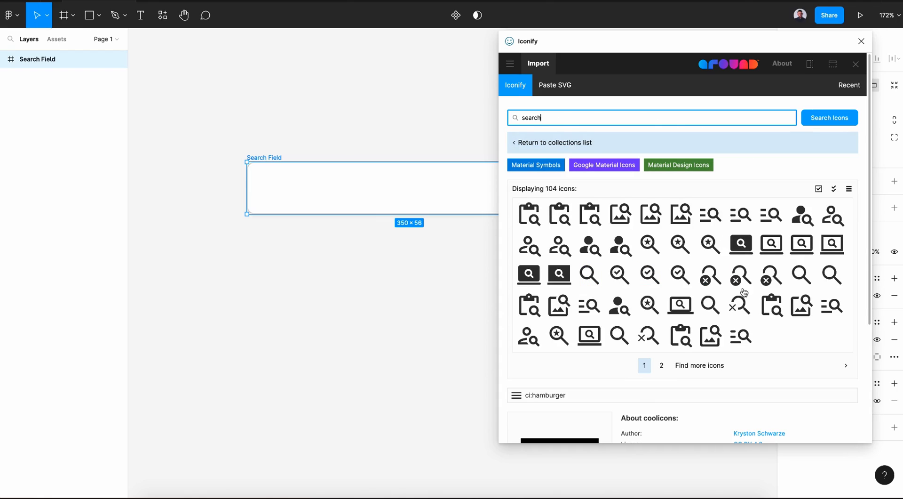
# Step: Insert the magnifying-glass icon into the Search Field frame and colour it grey #A0A0A0
pyautogui.click(801, 275)
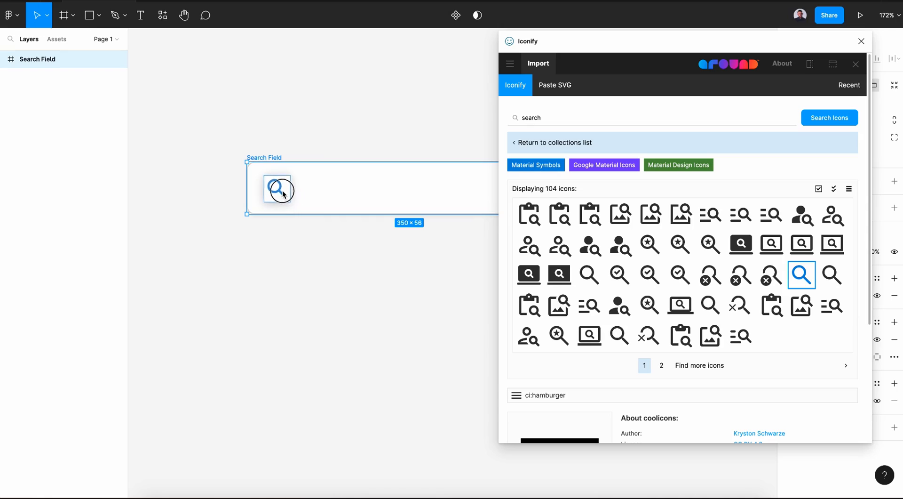
pyautogui.click(801, 274)
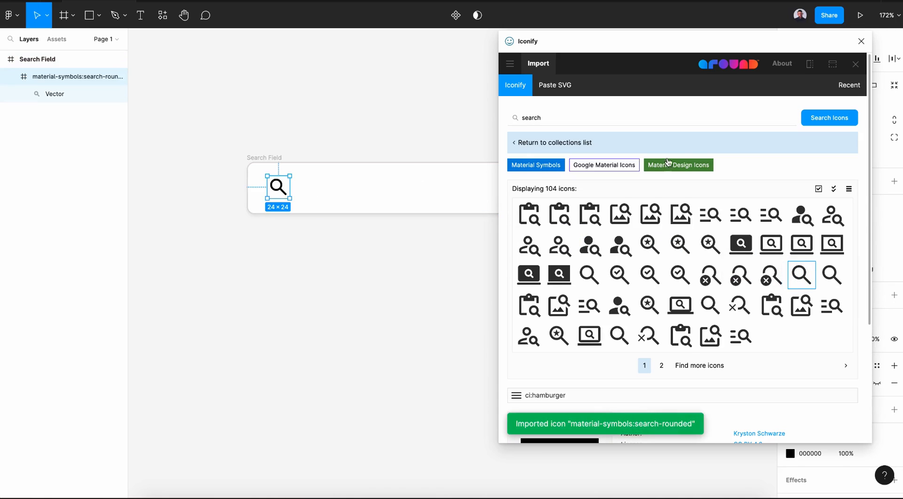
pyautogui.click(861, 41)
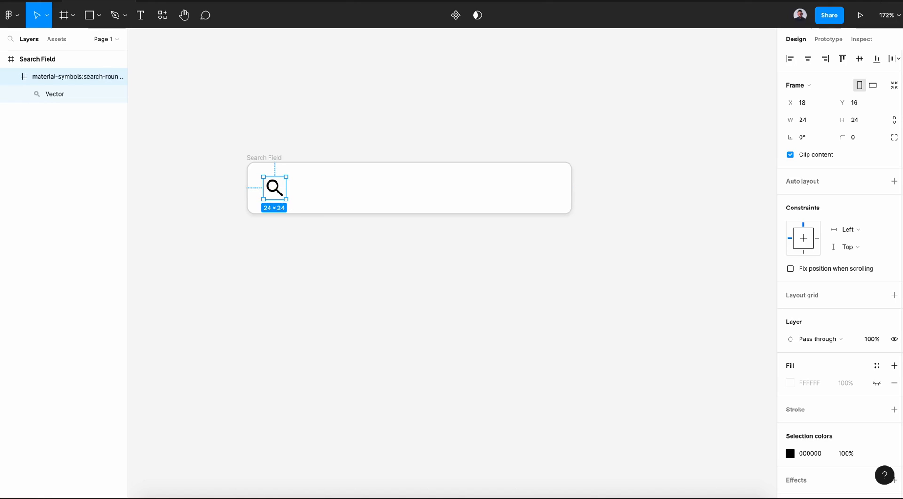
pyautogui.click(790, 333)
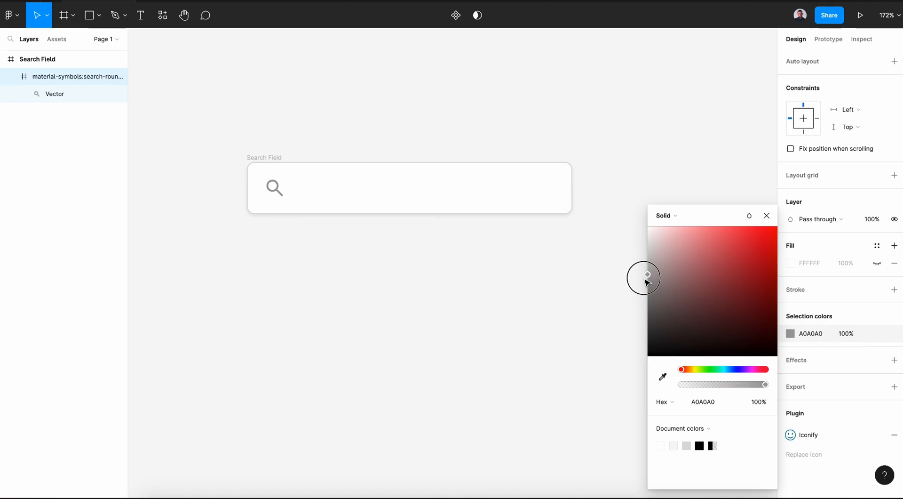
pyautogui.click(140, 15)
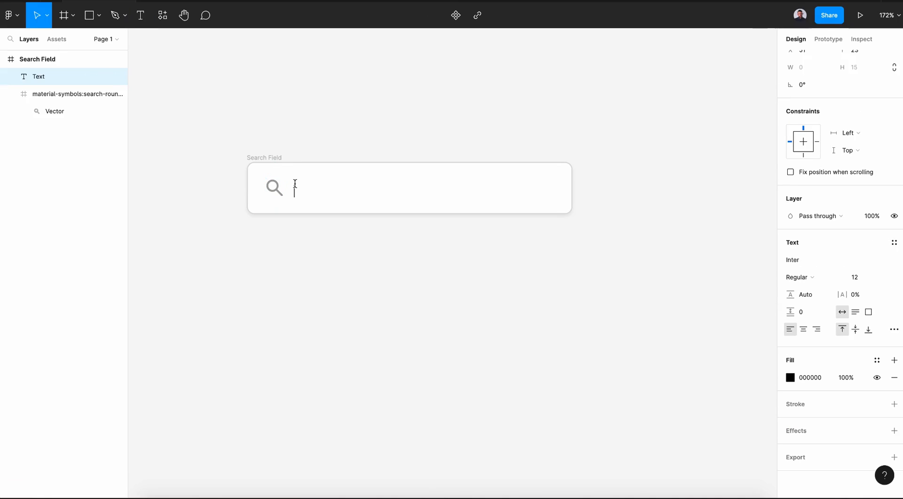
# Step: Type 'Search Placeholder' beside the icon and colour it grey #A1A1A1
pyautogui.write('Sear')
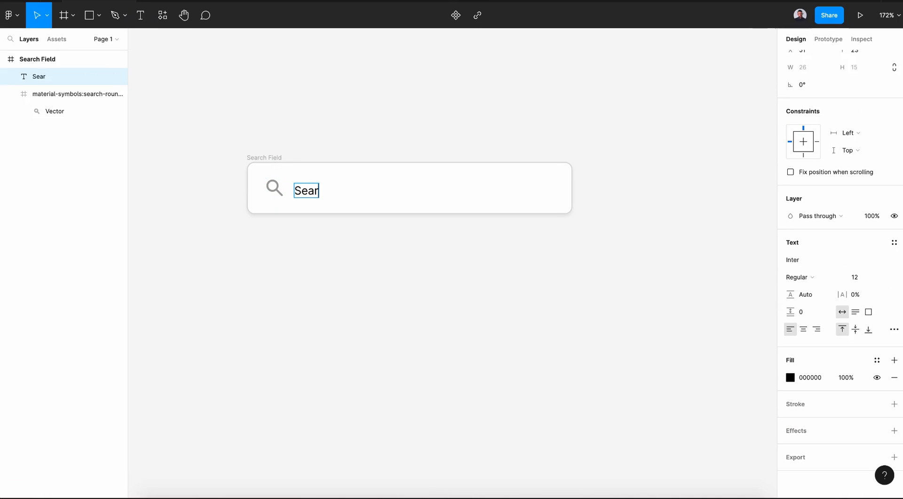
pyautogui.click(791, 377)
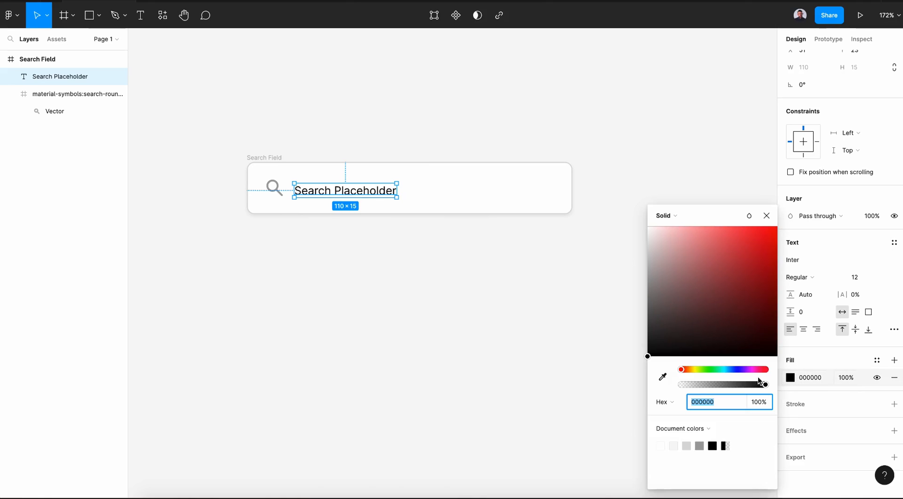
pyautogui.click(663, 377)
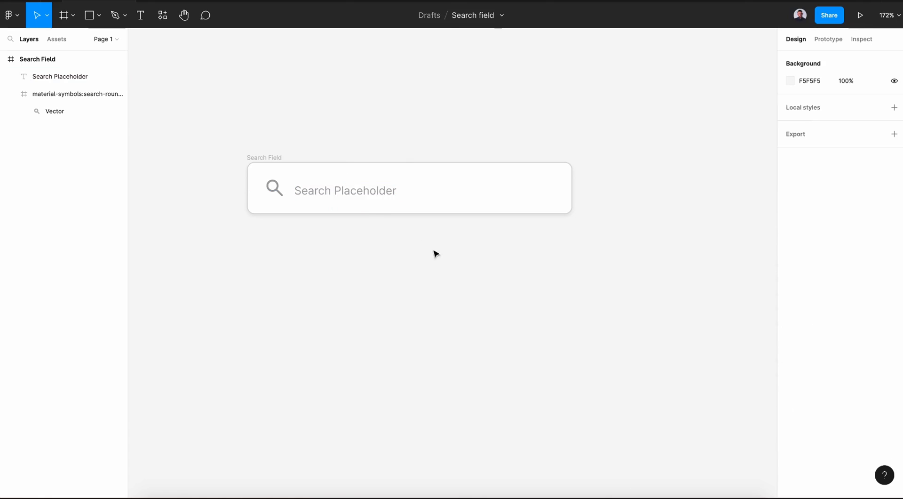
pyautogui.click(344, 190)
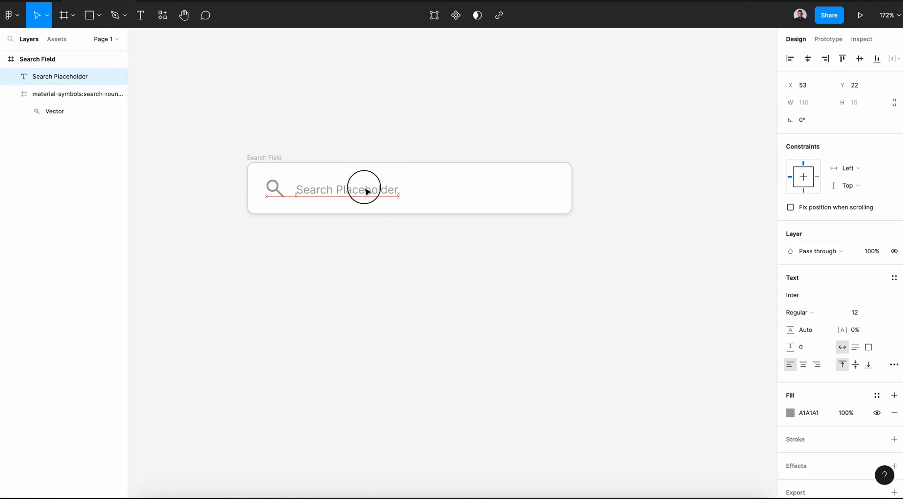
pyautogui.click(860, 58)
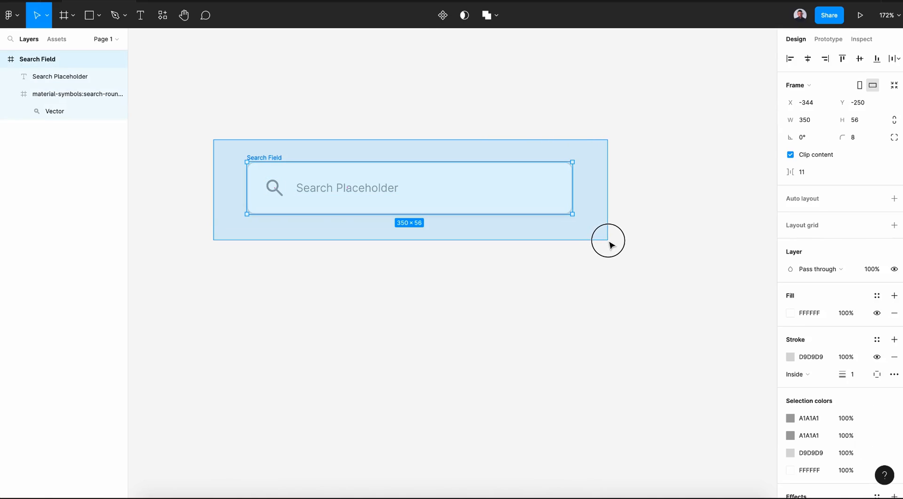
pyautogui.click(442, 15)
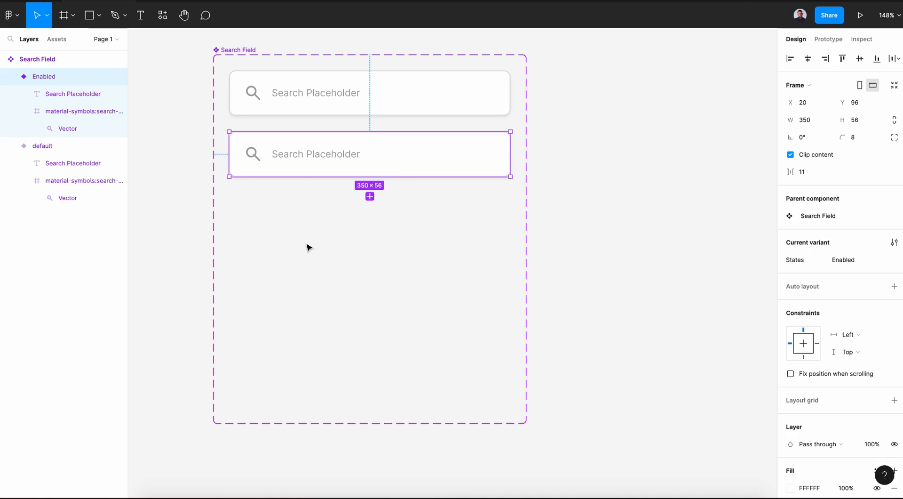
pyautogui.moveTo(213, 118)
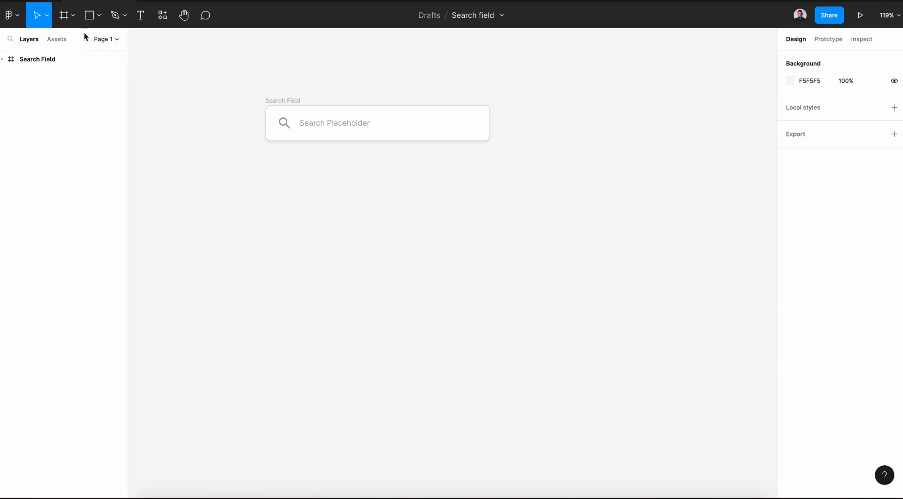
# Step: Draw a 350×158 frame under the search field with radius 8 and a drop shadow
pyautogui.click(65, 14)
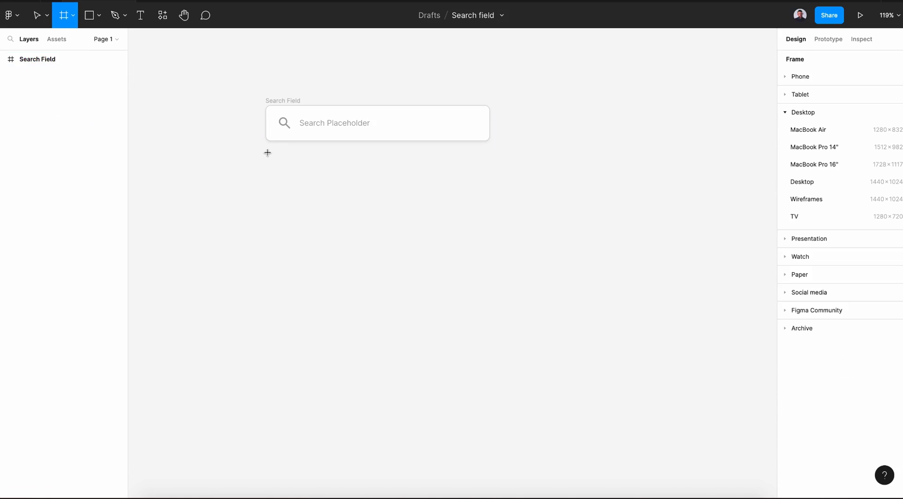
pyautogui.moveTo(267, 152); pyautogui.dragTo(490, 254)
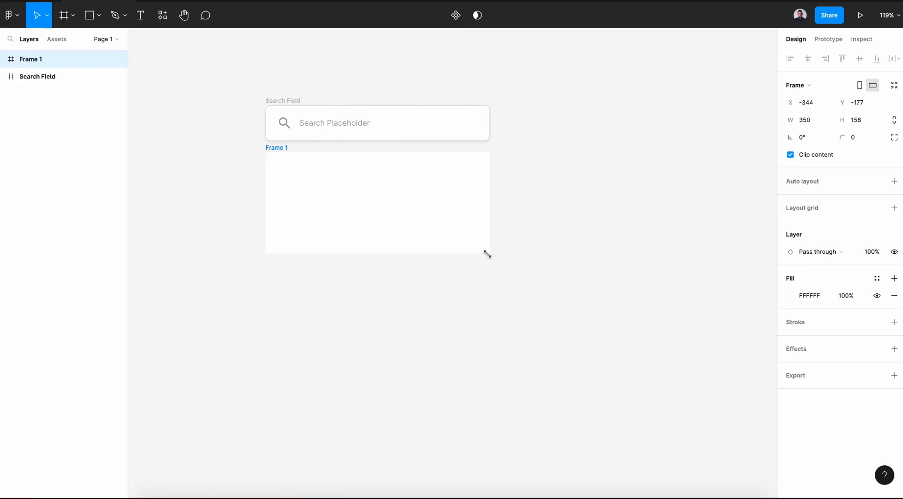
pyautogui.click(377, 201)
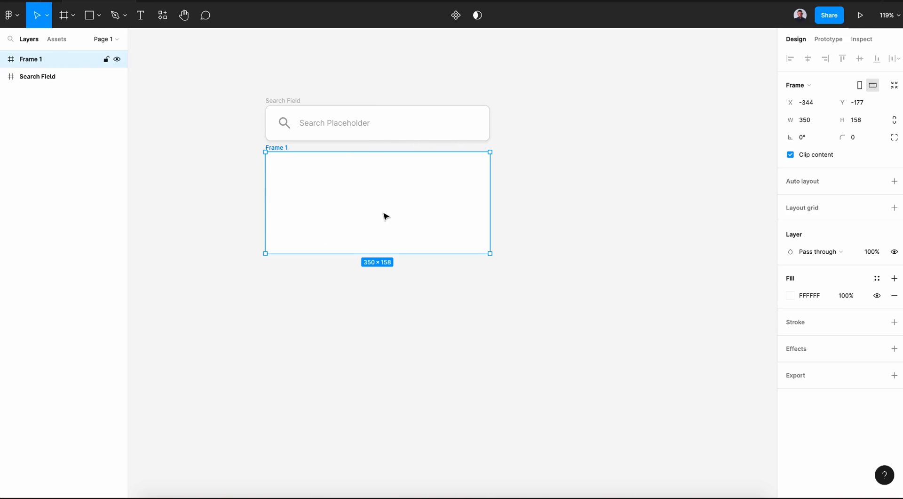
pyautogui.click(857, 137)
pyautogui.write('8')
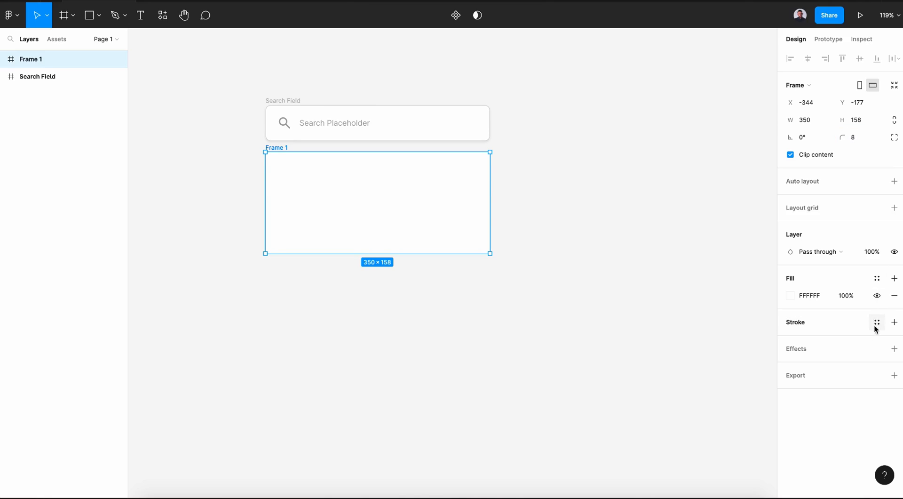
pyautogui.click(895, 348)
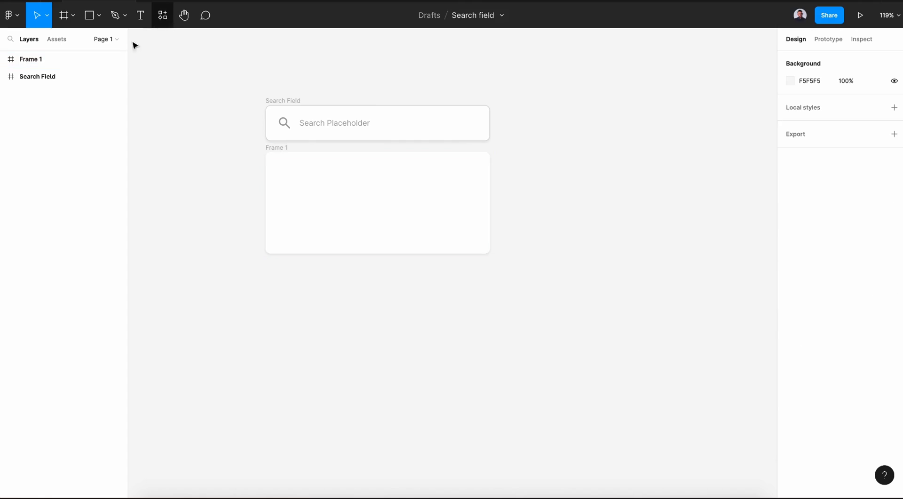
# Step: Rename the new frame 'Dropdown' and add a restyled item text label inside it
pyautogui.doubleClick(31, 58)
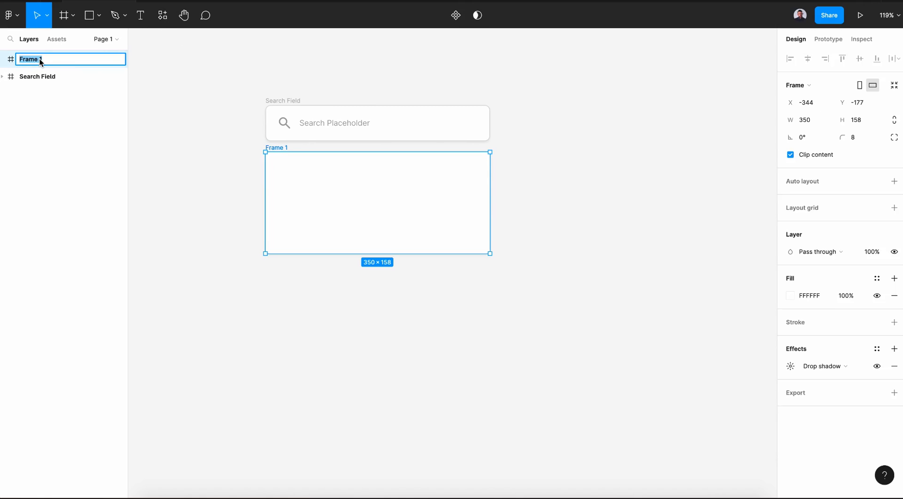
pyautogui.write('Dropdown')
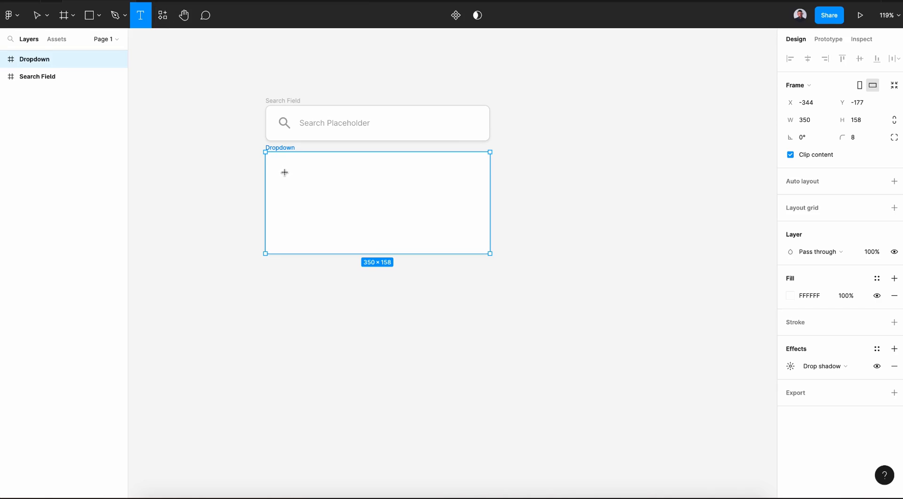
pyautogui.click(280, 173)
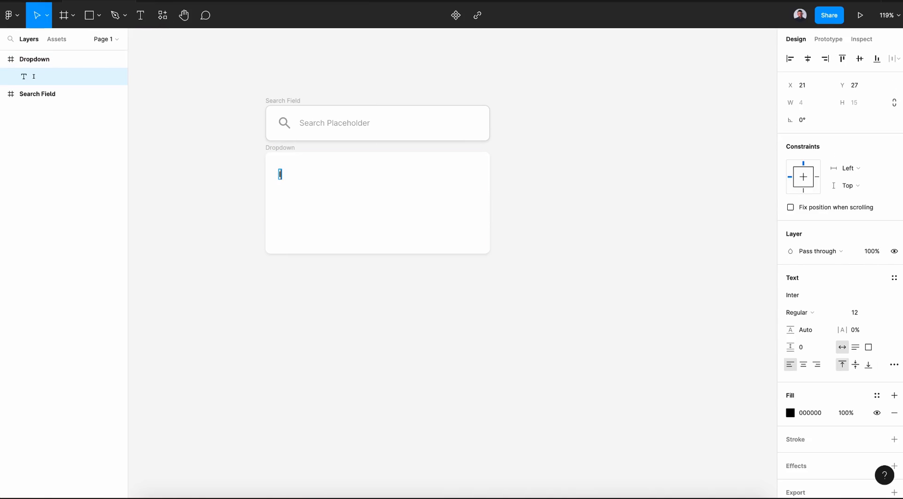
pyautogui.write('tem 1')
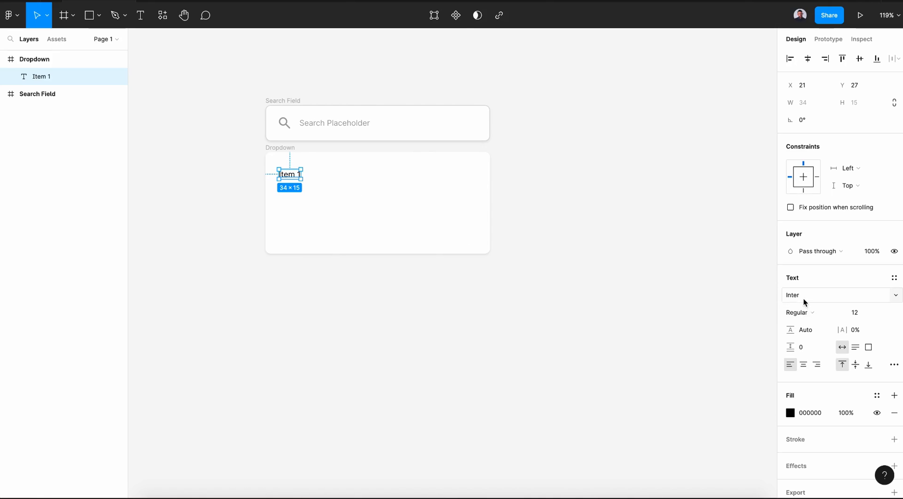
pyautogui.click(841, 295)
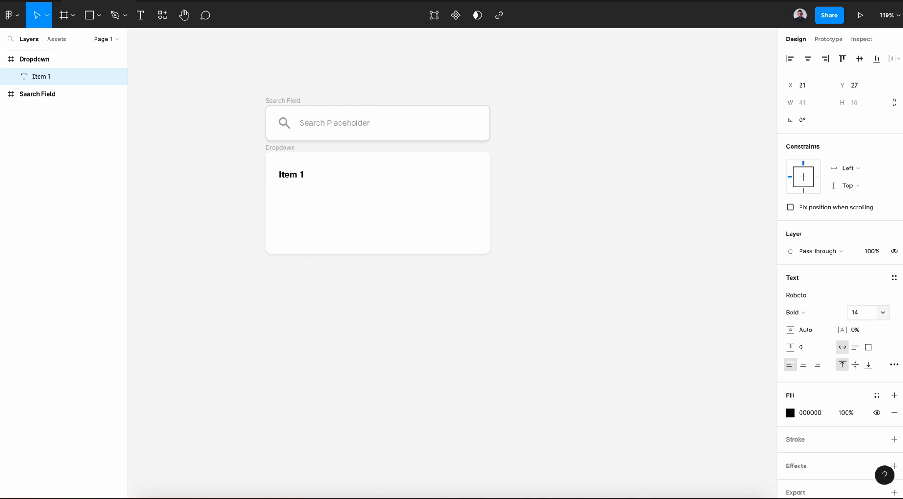
# Step: Duplicate the label downward for Item 2 and Item 3, setting line spacing to 25
pyautogui.click(291, 175)
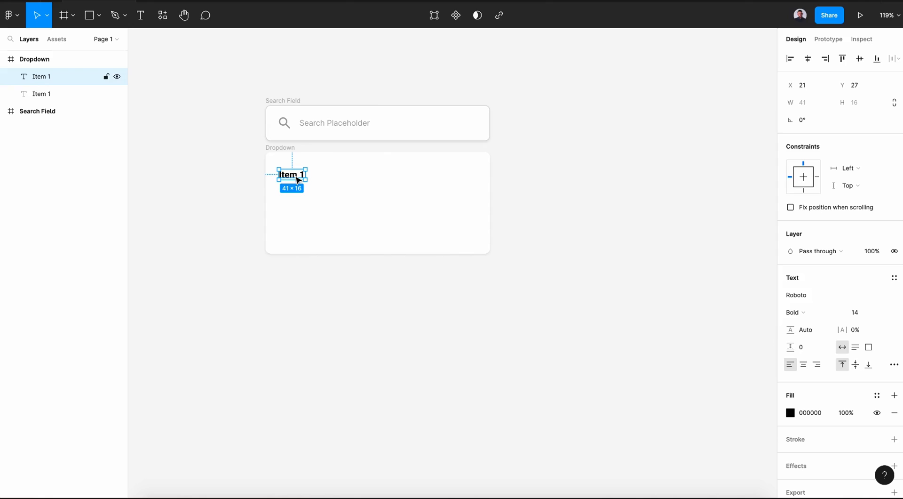
pyautogui.moveTo(291, 175); pyautogui.dragTo(290, 203)
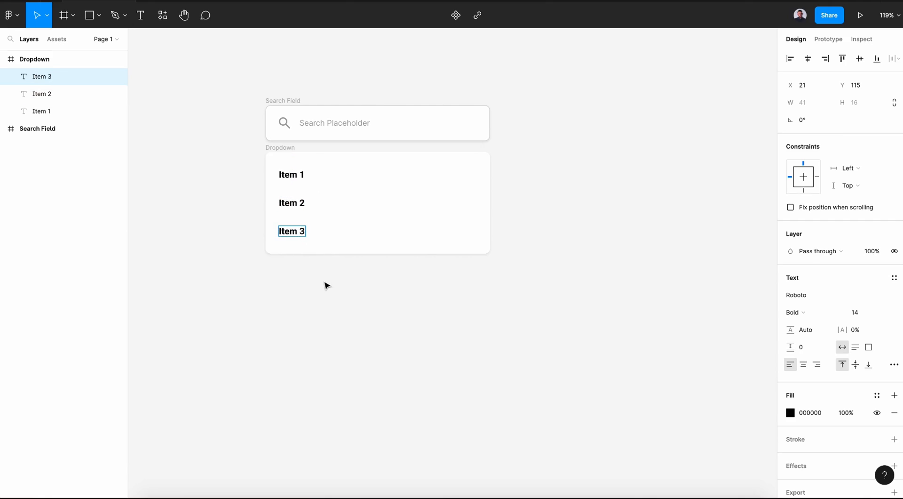
pyautogui.click(328, 286)
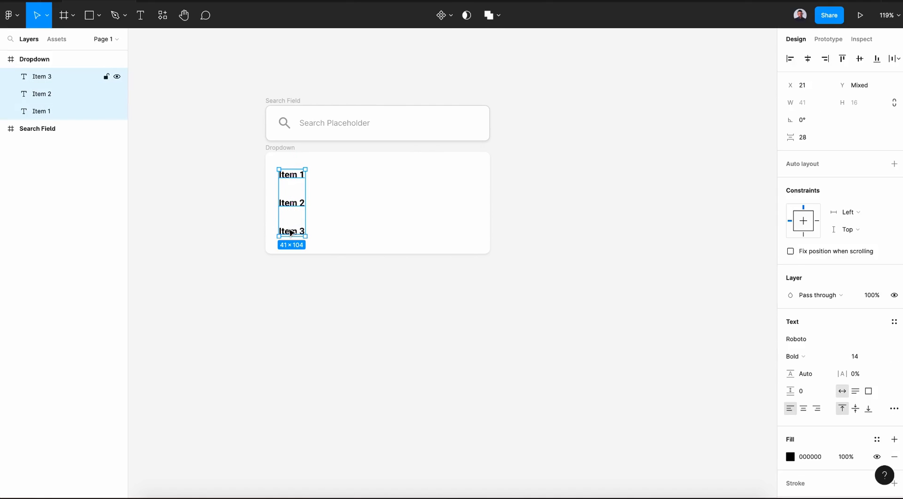
pyautogui.write('25')
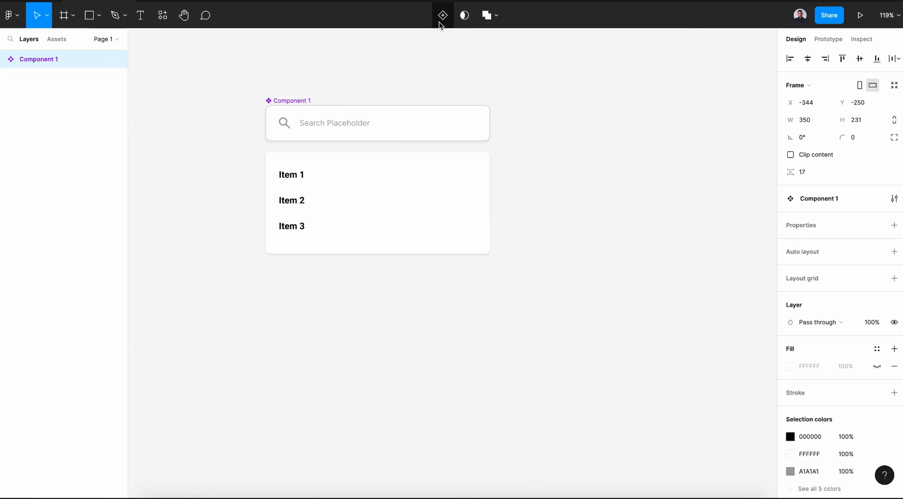
# Step: Rename the component 'Search Field' and its variant property 'States'
pyautogui.doubleClick(39, 59)
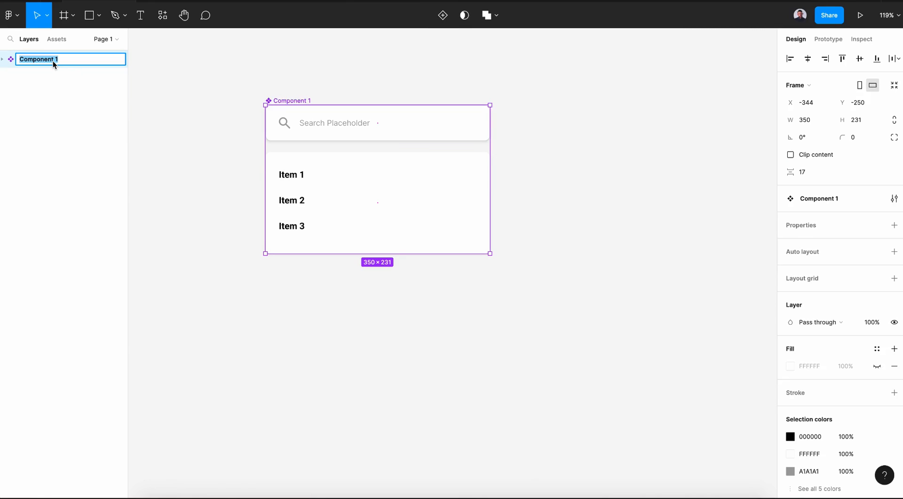
pyautogui.write('Search Field')
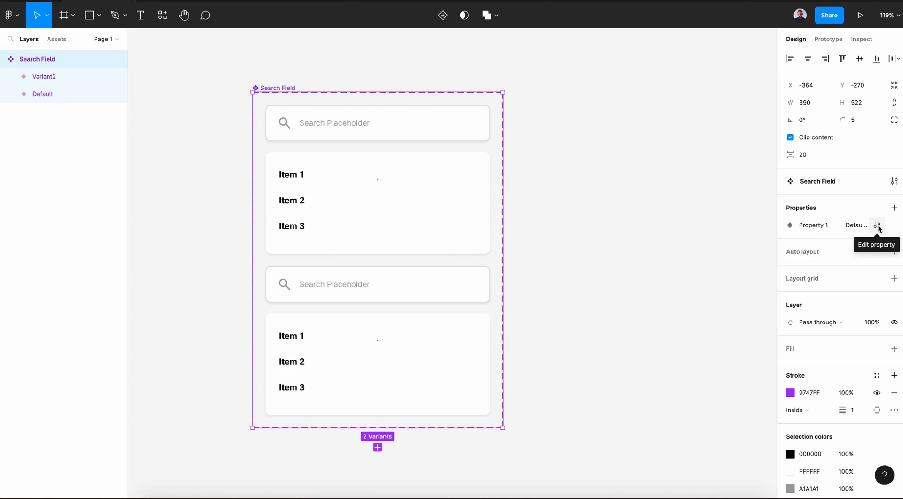
pyautogui.click(877, 224)
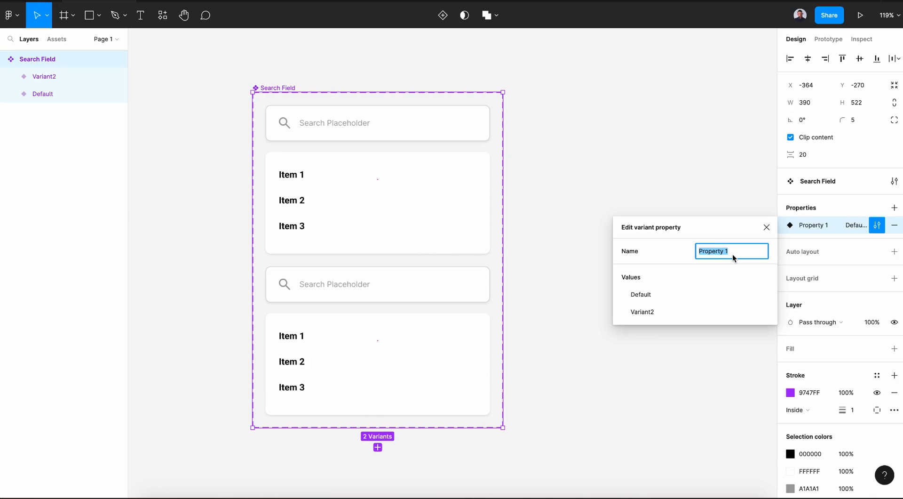
pyautogui.write('States')
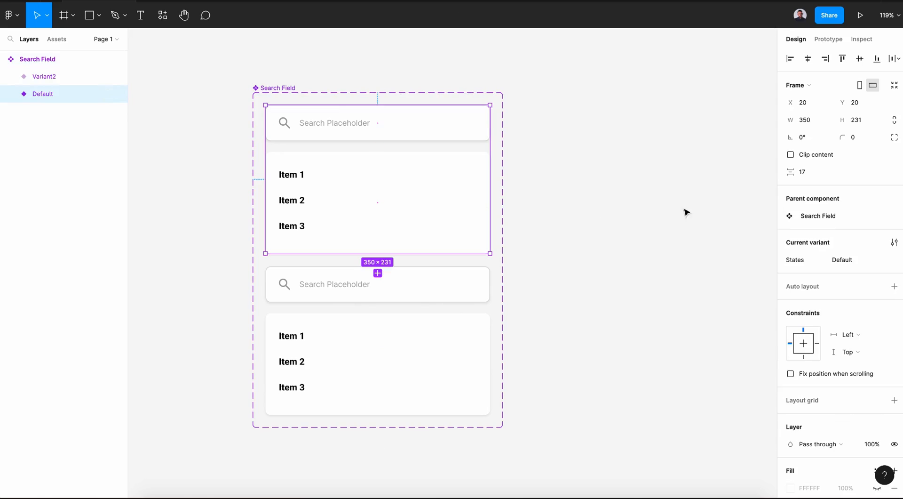
# Step: Name the second variant 'Enabled' and hide the dropdown in the Default variant
pyautogui.click(377, 342)
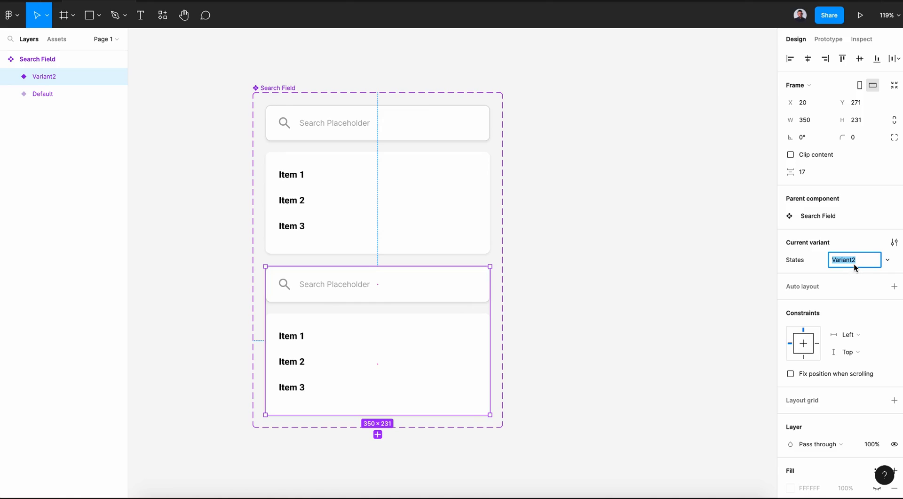
pyautogui.write('Enabl')
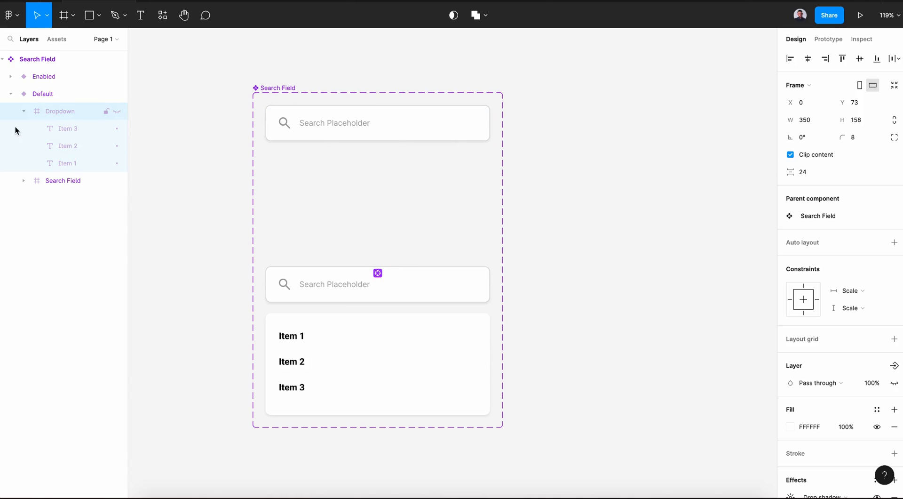
pyautogui.click(17, 111)
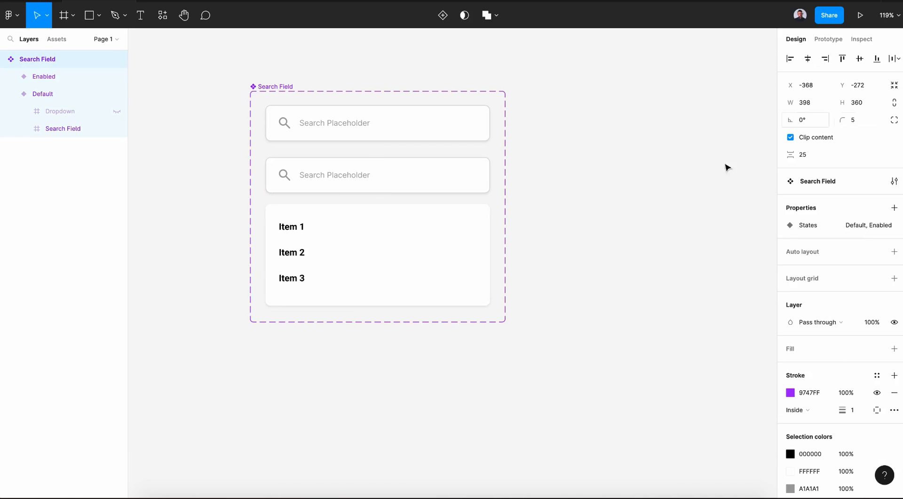
# Step: Give the Enabled search field a 2DB3FF stroke and delete its 'Search Placeholder' text
pyautogui.click(378, 175)
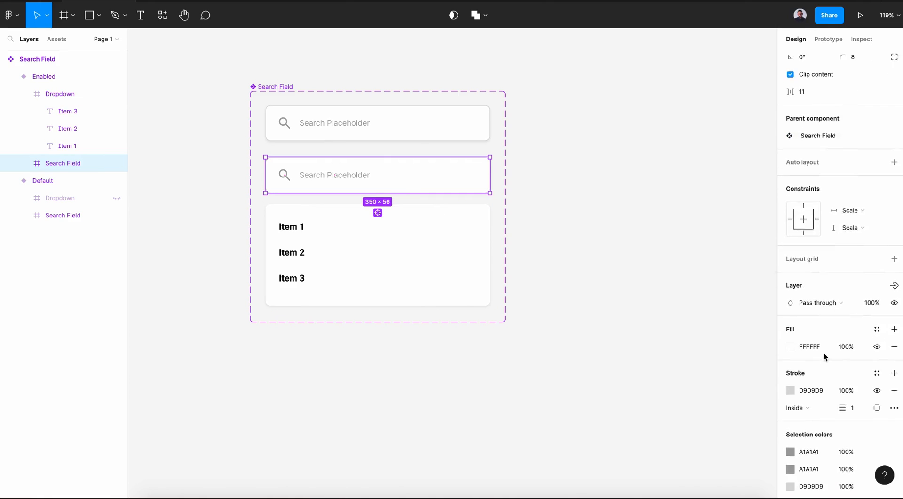
pyautogui.click(791, 390)
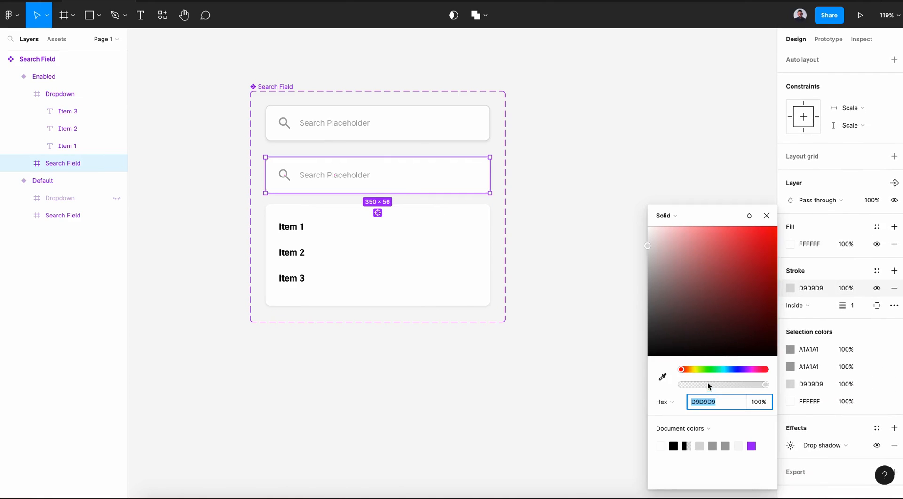
pyautogui.moveTo(682, 368); pyautogui.dragTo(725, 370)
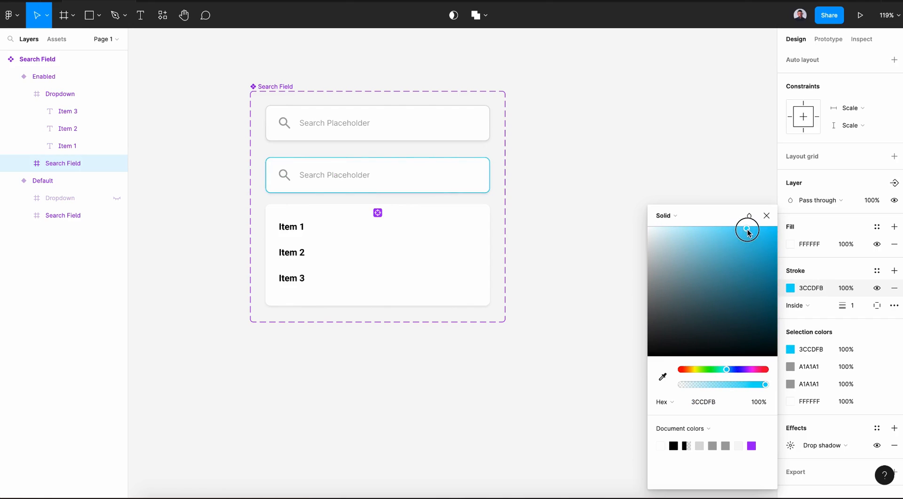
pyautogui.moveTo(748, 231); pyautogui.dragTo(755, 226)
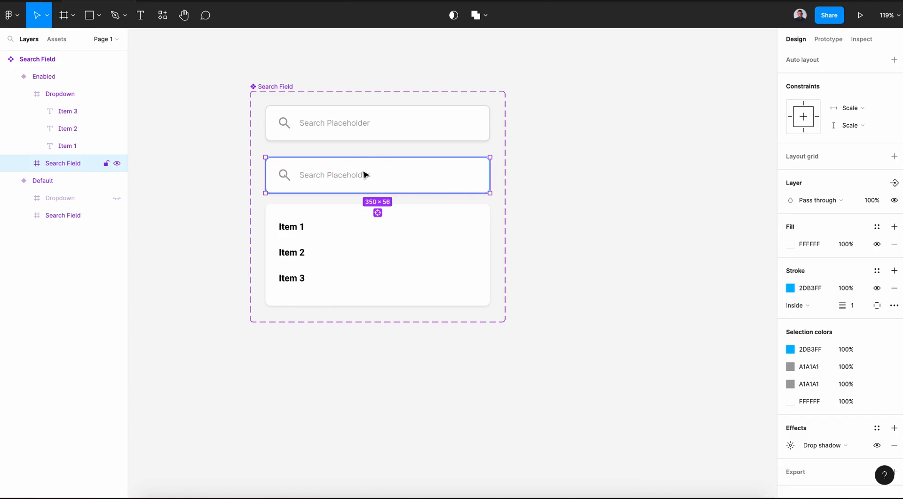
pyautogui.doubleClick(334, 175)
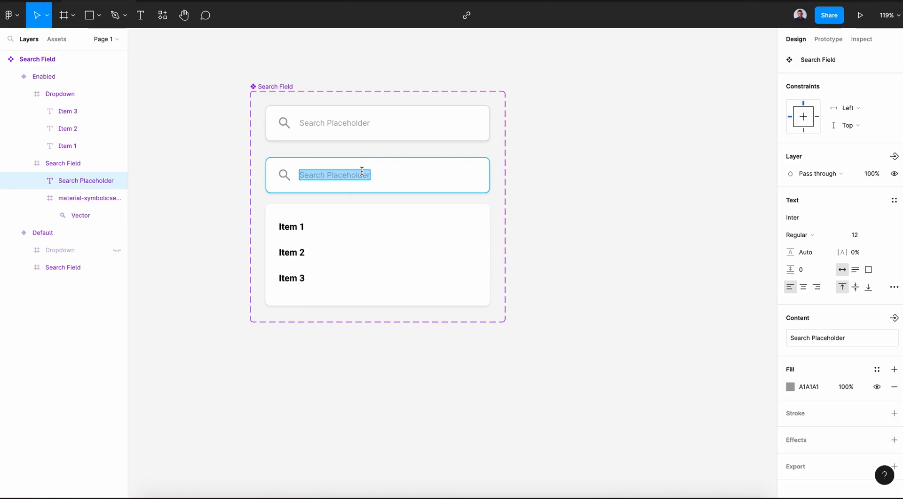
pyautogui.write('\\')
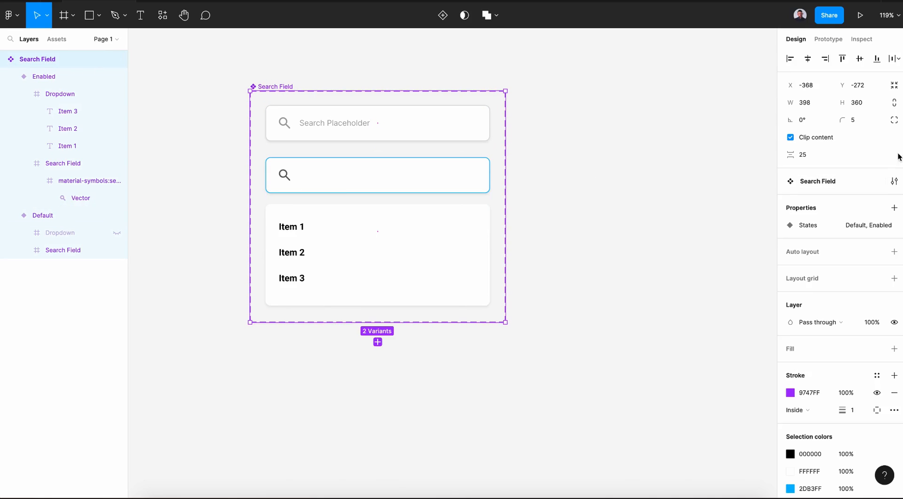
# Step: Add an On click → Change to Enabled interaction on the Default variant
pyautogui.click(829, 39)
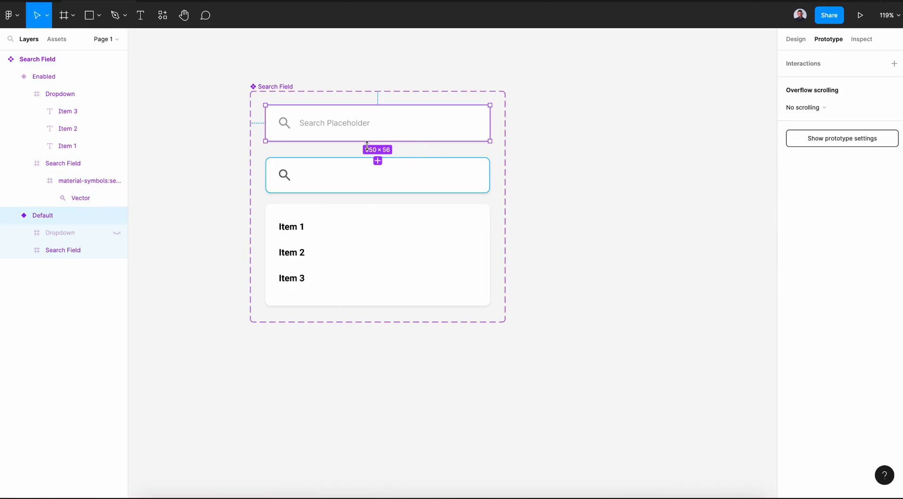
pyautogui.click(377, 174)
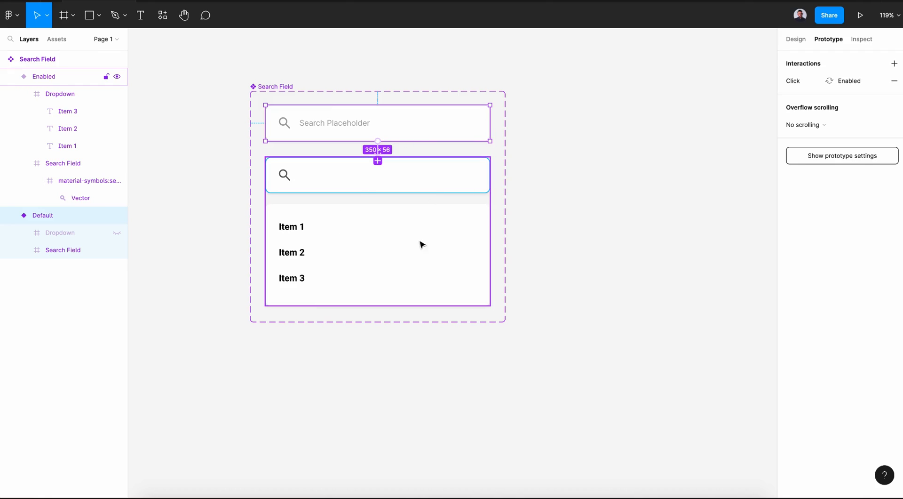
pyautogui.click(64, 14)
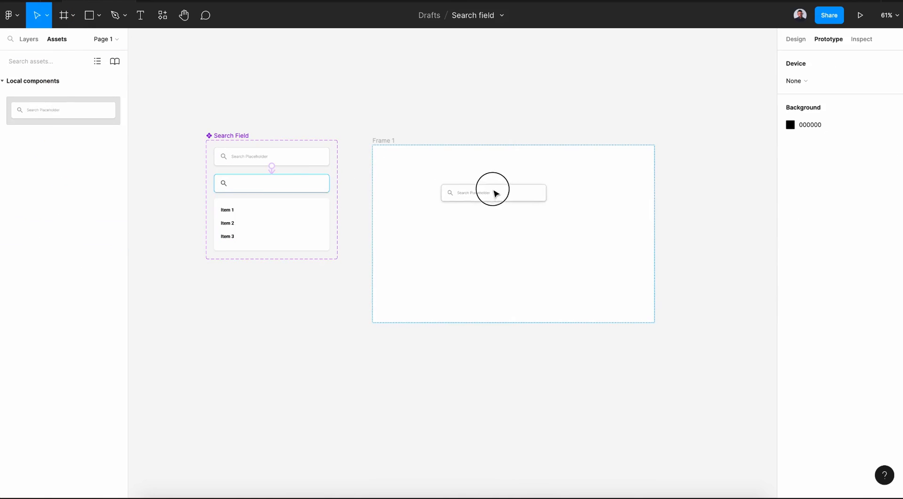
# Step: Link the Enabled variant back to Default with On click → Change to, Smart animate
pyautogui.click(493, 193)
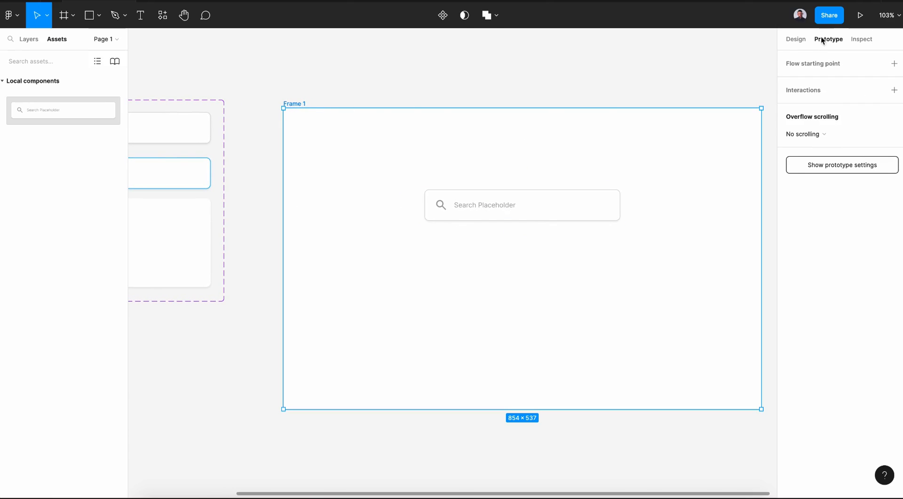
pyautogui.click(859, 15)
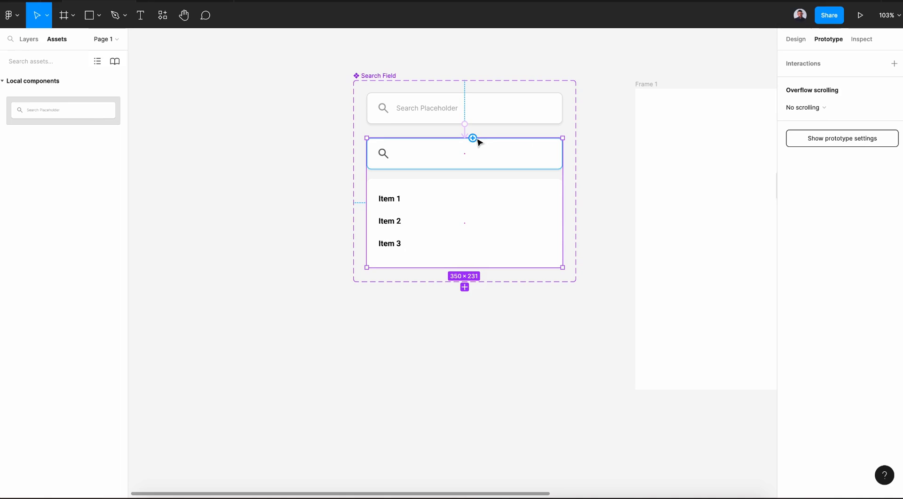
pyautogui.click(472, 139)
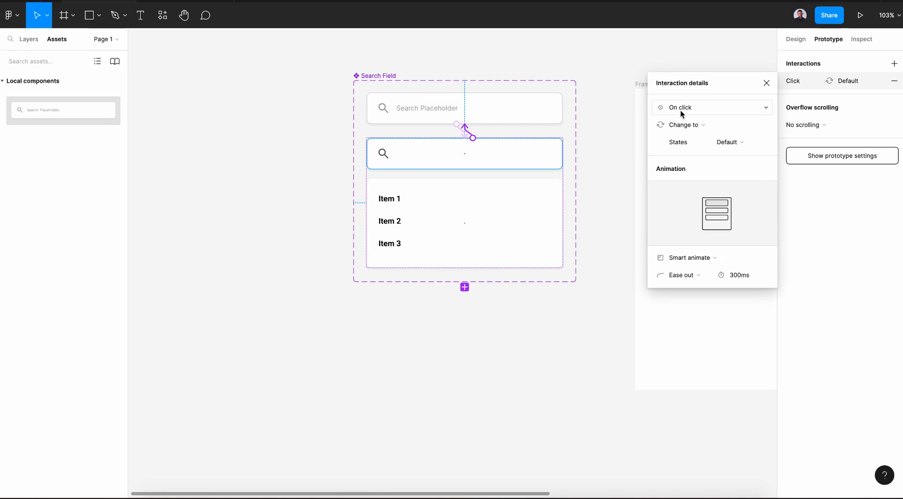
pyautogui.click(767, 83)
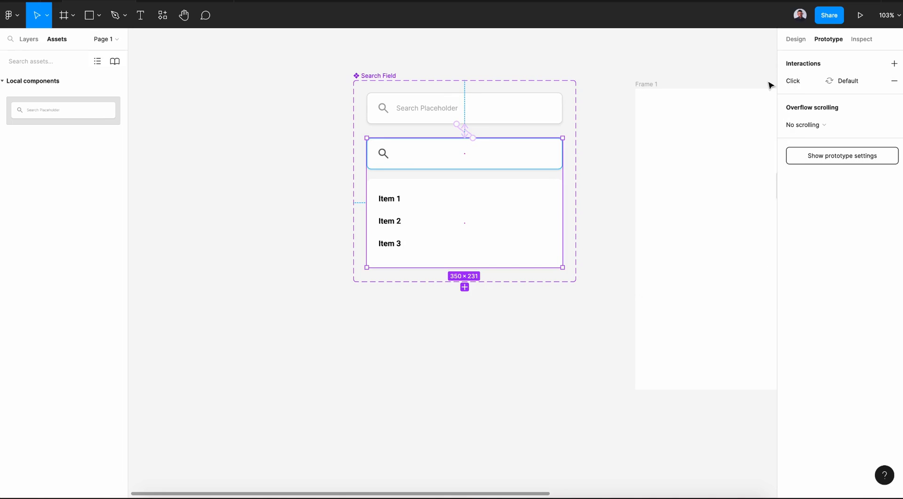
pyautogui.click(860, 15)
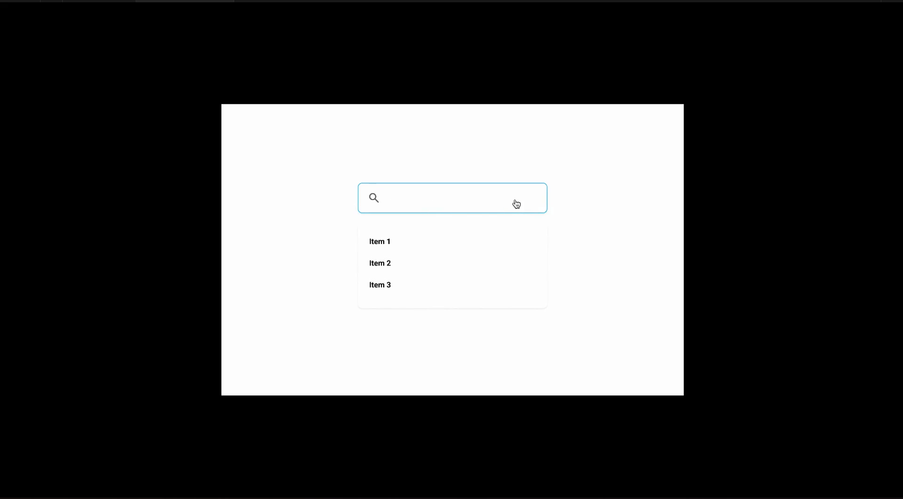
pyautogui.moveTo(464, 220)
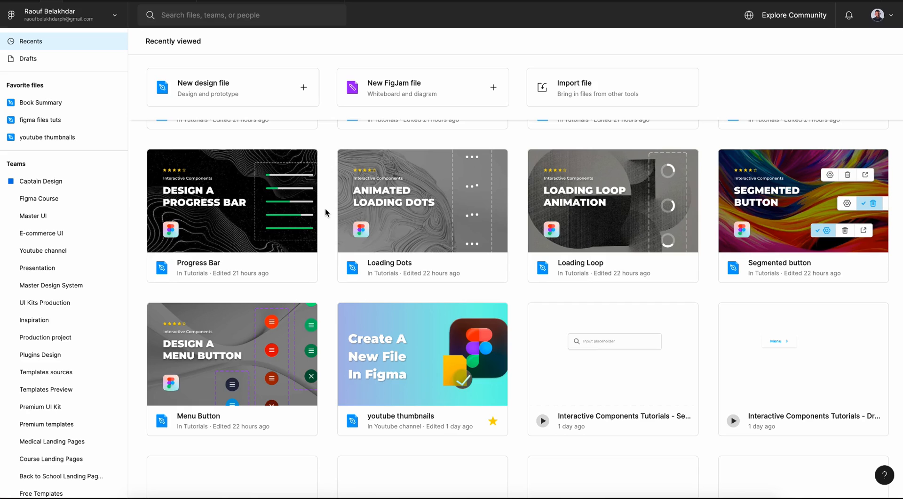
# Step: Scroll the Recents grid down to find the Master UI Plus file
pyautogui.scroll(-3)
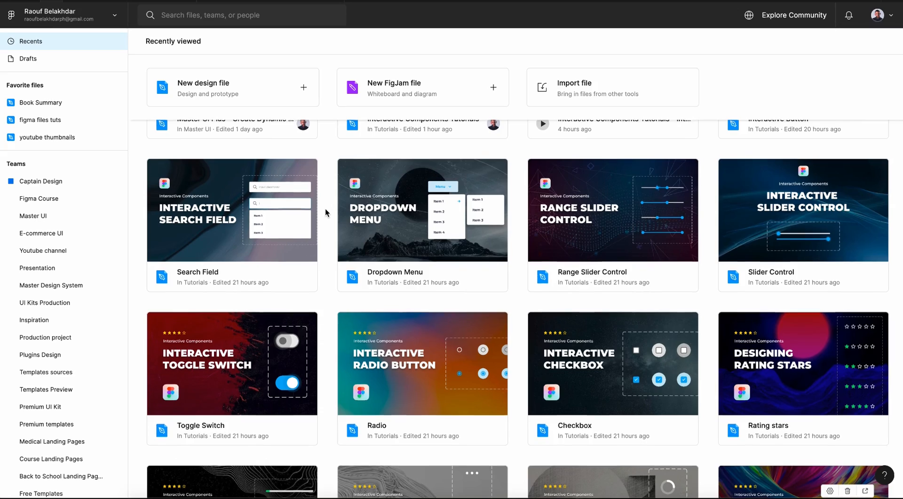
pyautogui.scroll(-3)
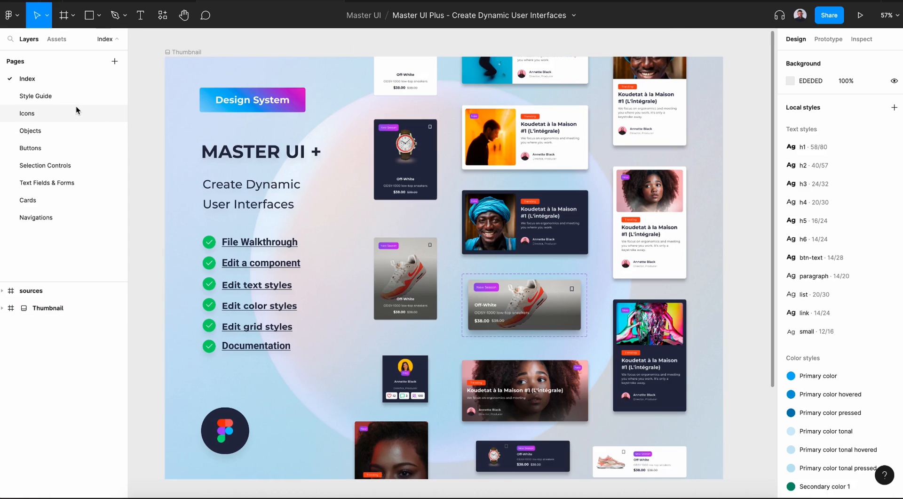
# Step: Browse the Objects, Buttons, Text Fields & Forms and Cards pages in turn
pyautogui.click(31, 131)
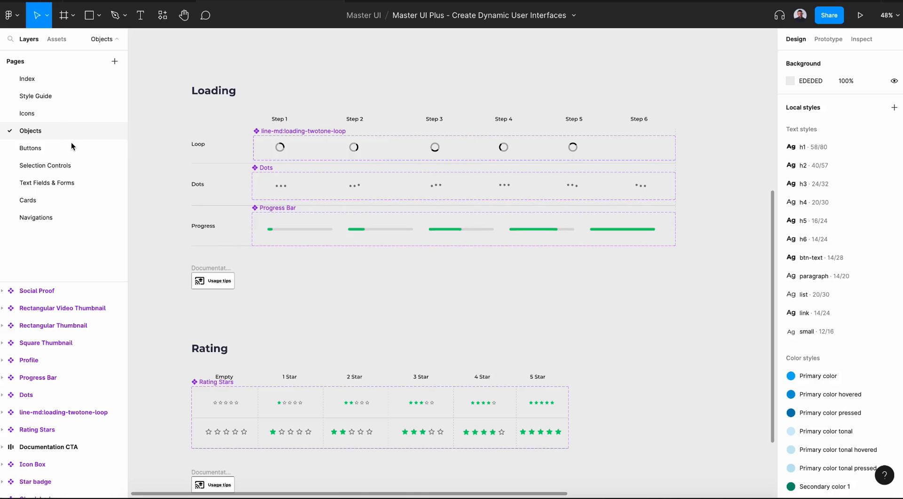
pyautogui.click(30, 148)
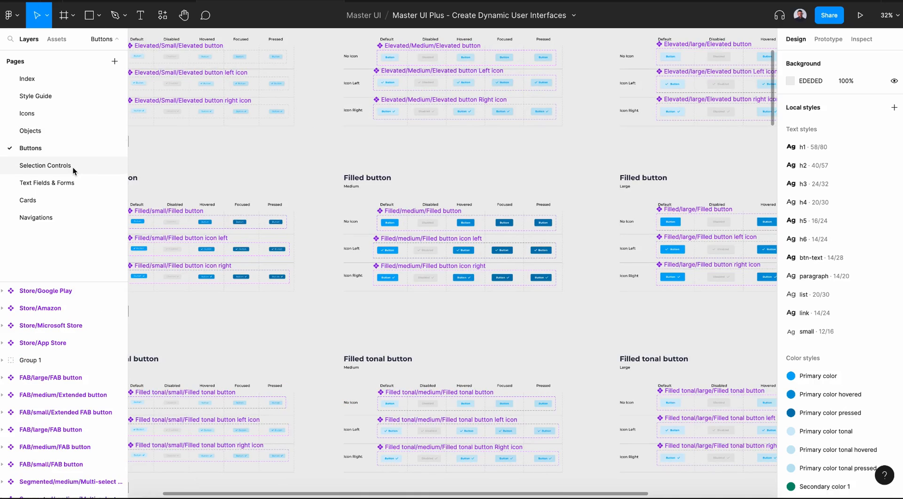
pyautogui.click(47, 183)
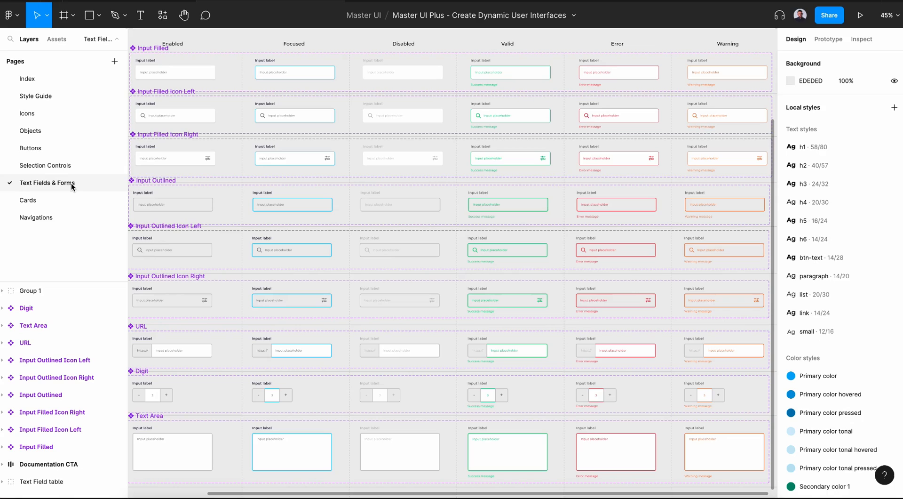
pyautogui.click(28, 200)
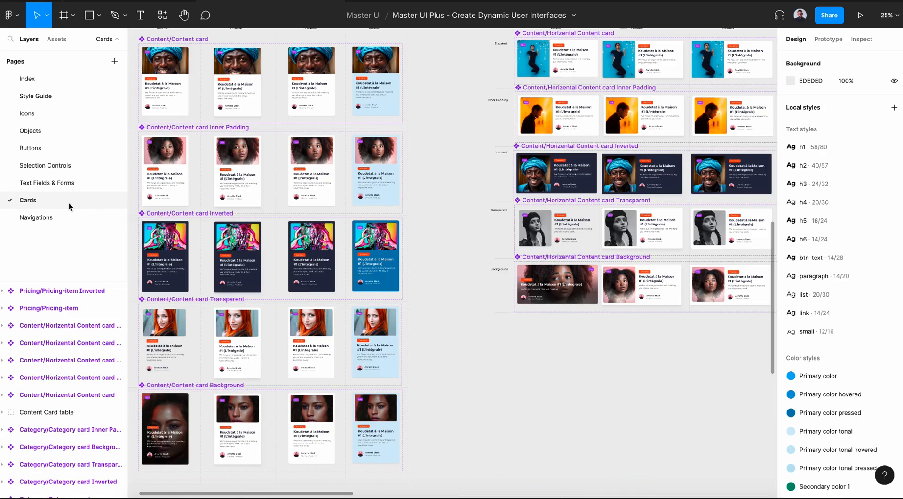